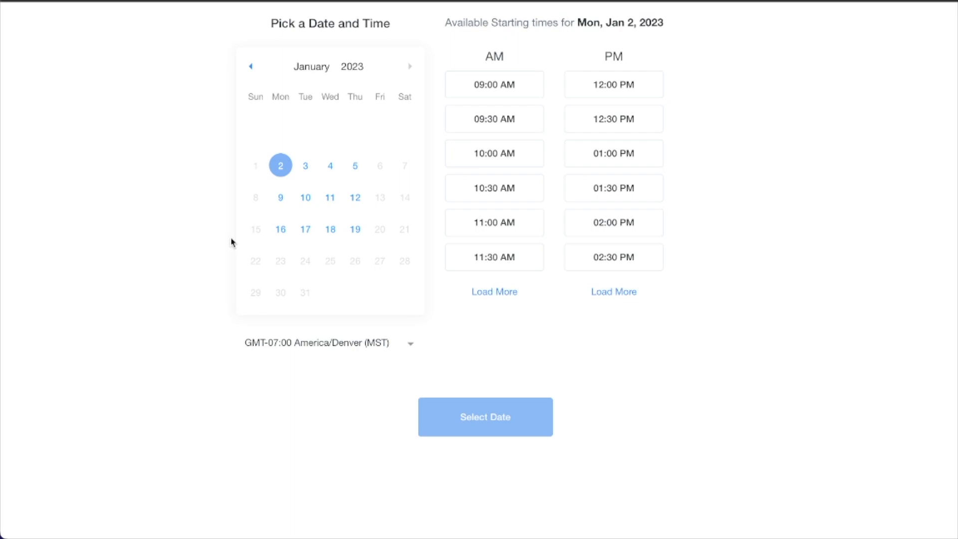
mouse_move(408, 19)
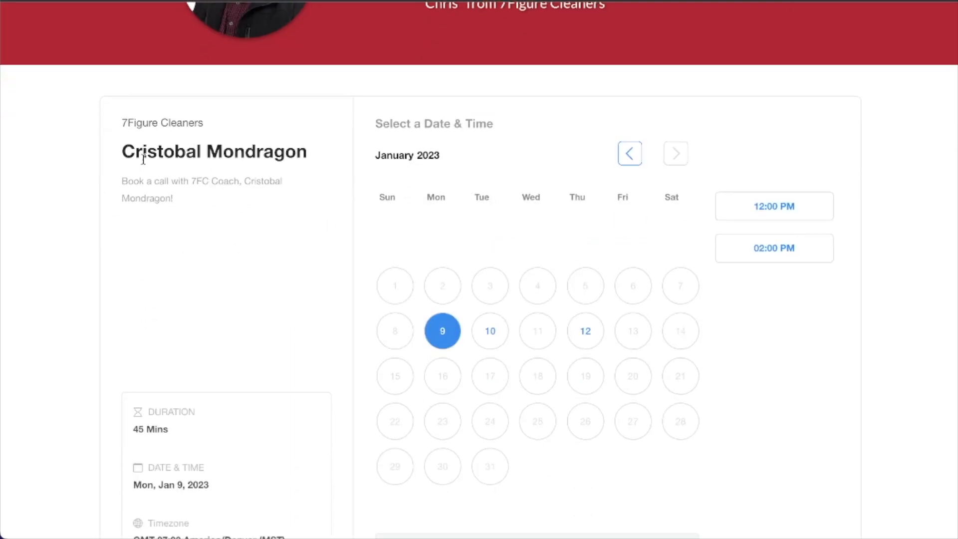
- Open Calendars, then Calendar Settings, showing Recruiting under the Unassigned group
scroll("down", 3)
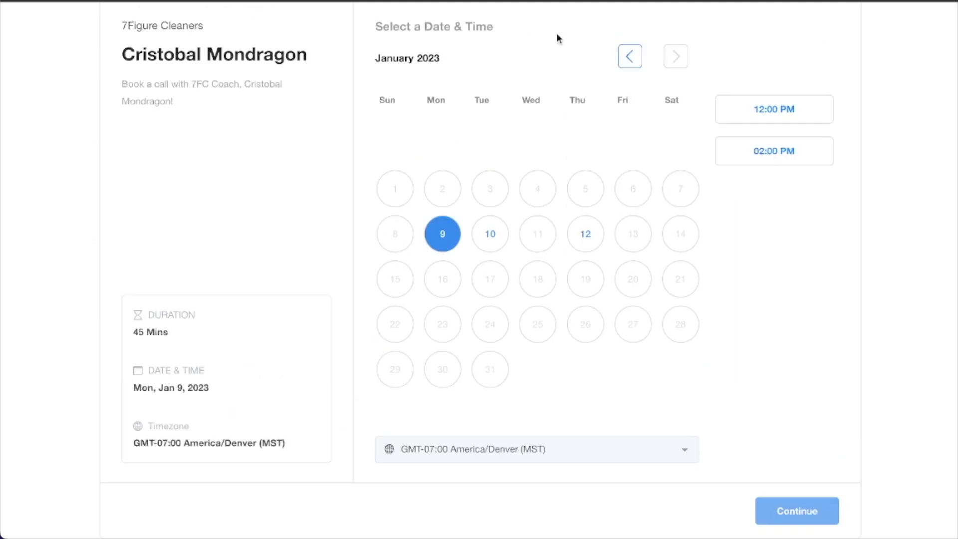
mouse_move(291, 315)
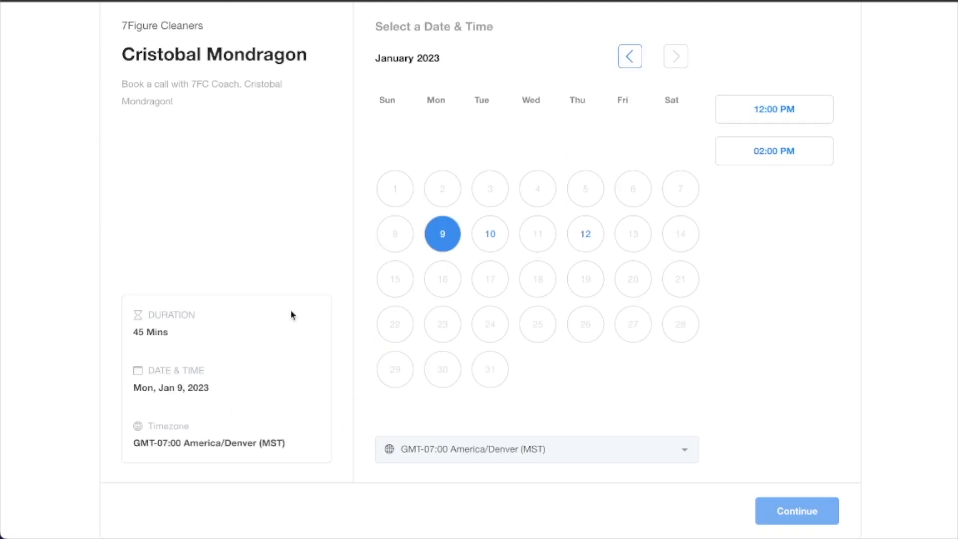
mouse_move(403, 352)
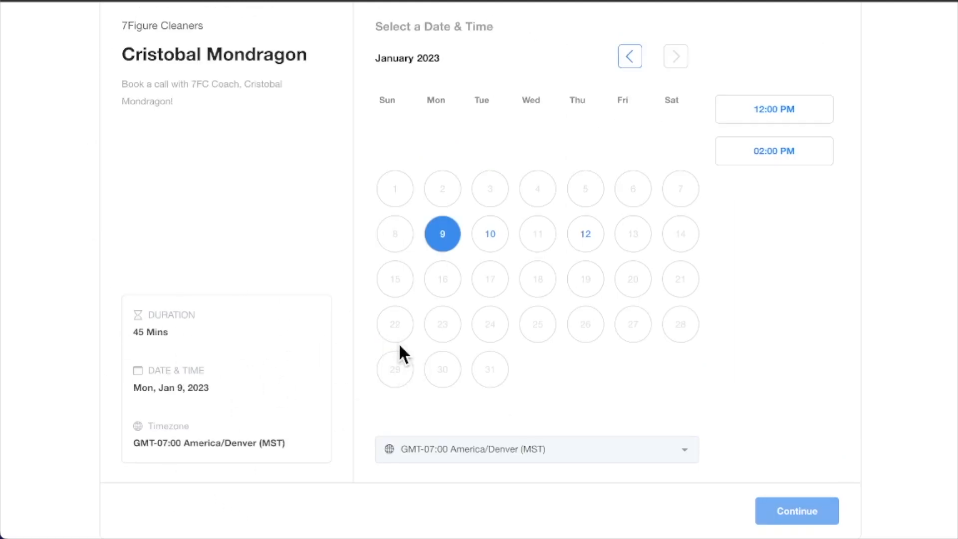
left_click(489, 234)
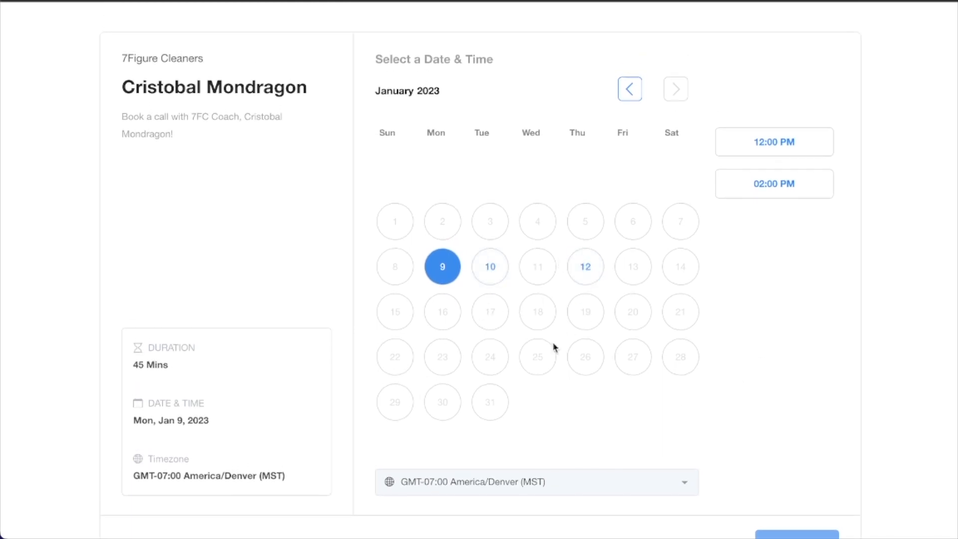
mouse_move(197, 381)
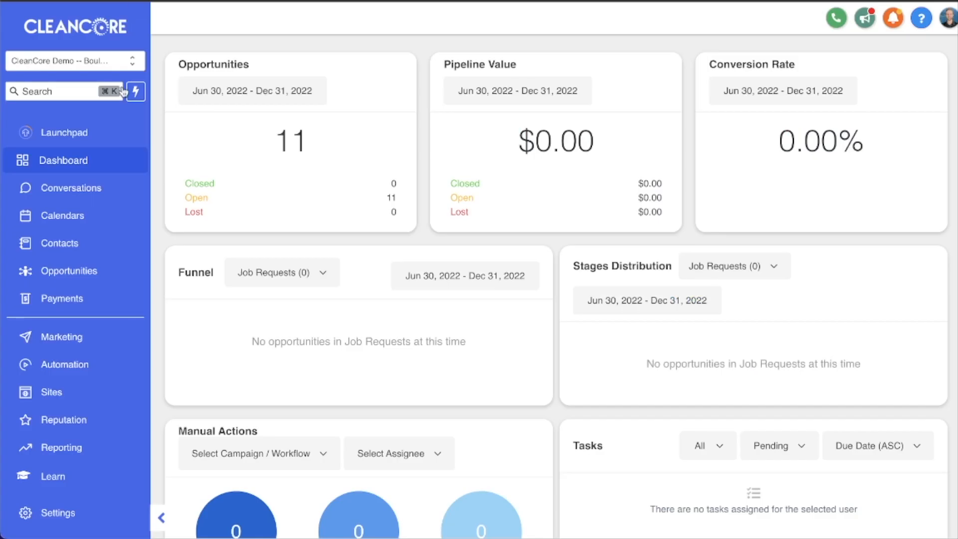
mouse_move(62, 215)
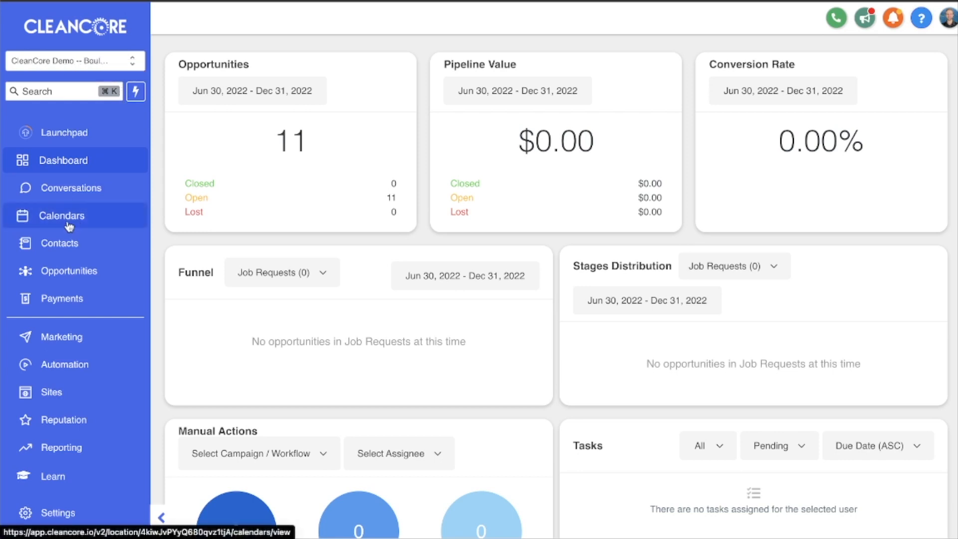
mouse_move(69, 226)
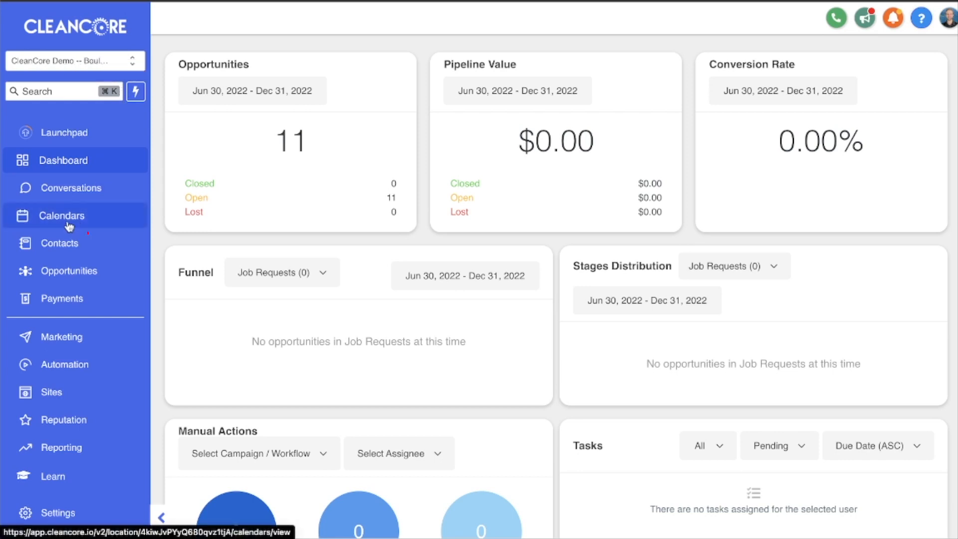
left_click(61, 215)
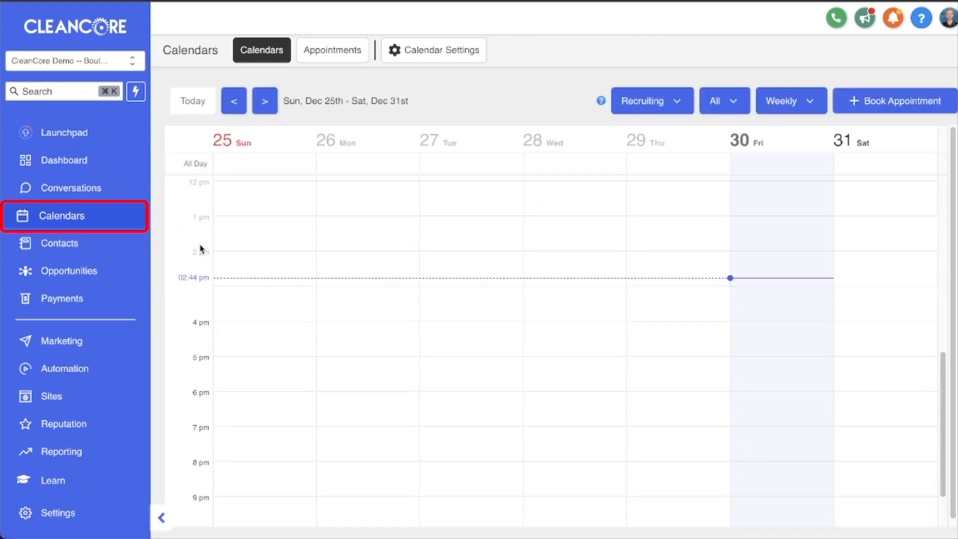
left_click(432, 49)
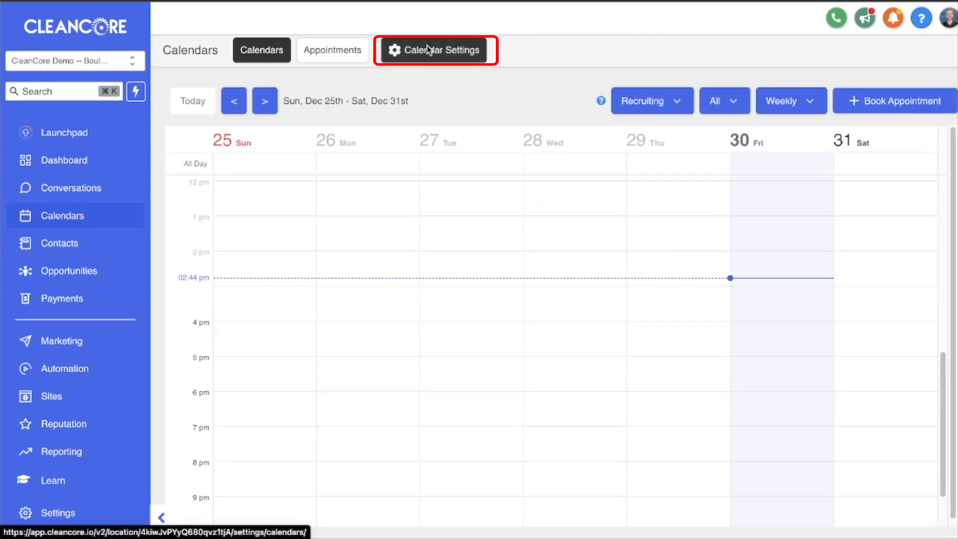
left_click(435, 50)
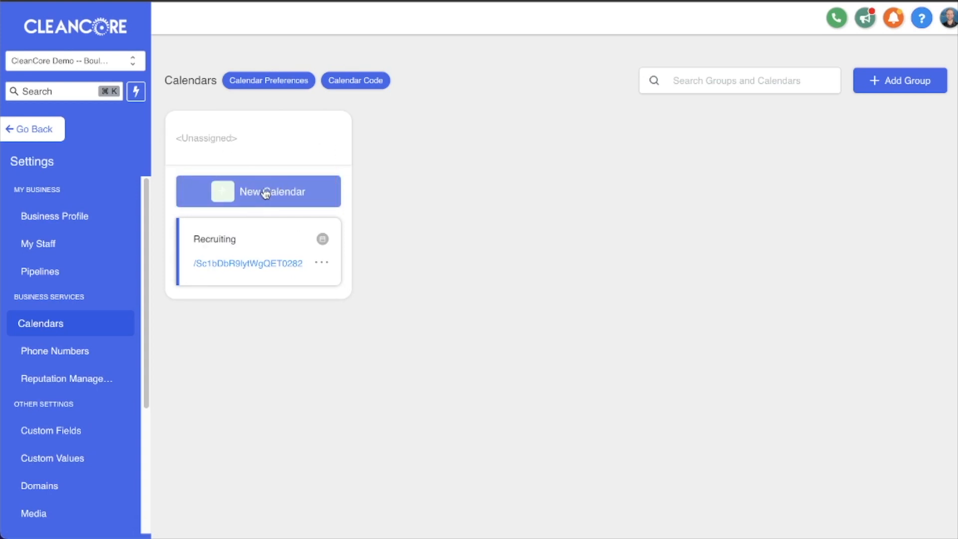
mouse_move(882, 114)
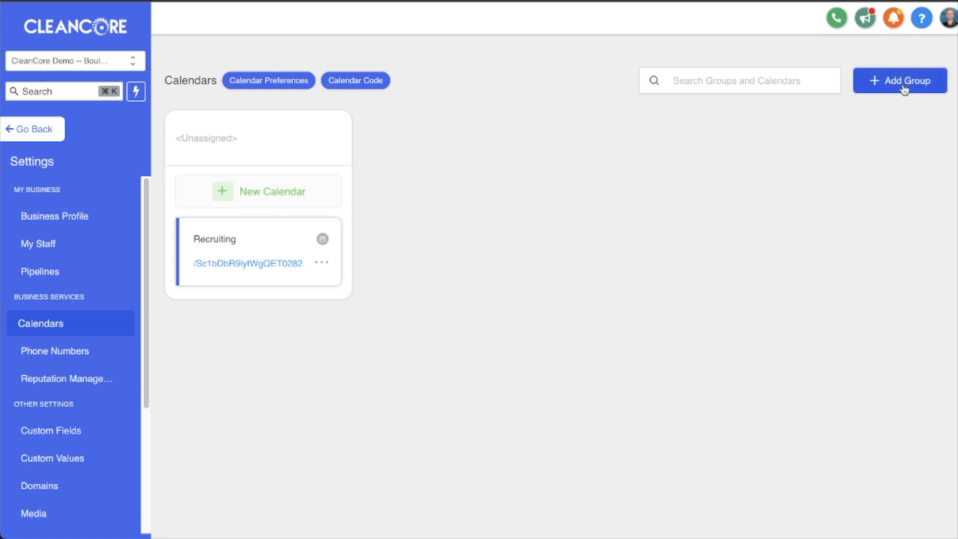
- Save a new calendar group 'Test Group' with description 'Test description' and slug asdgd436
left_click(899, 80)
type("Test Group")
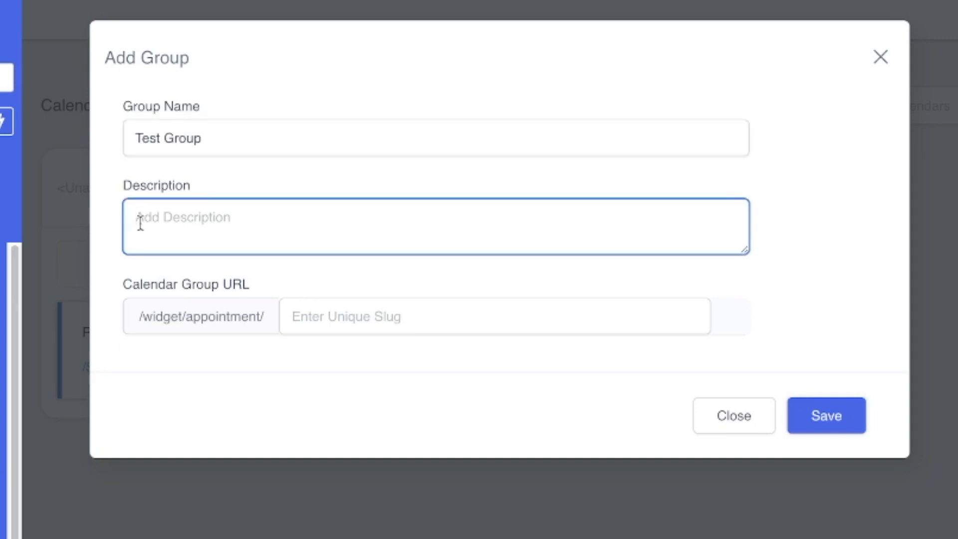
type("Test description")
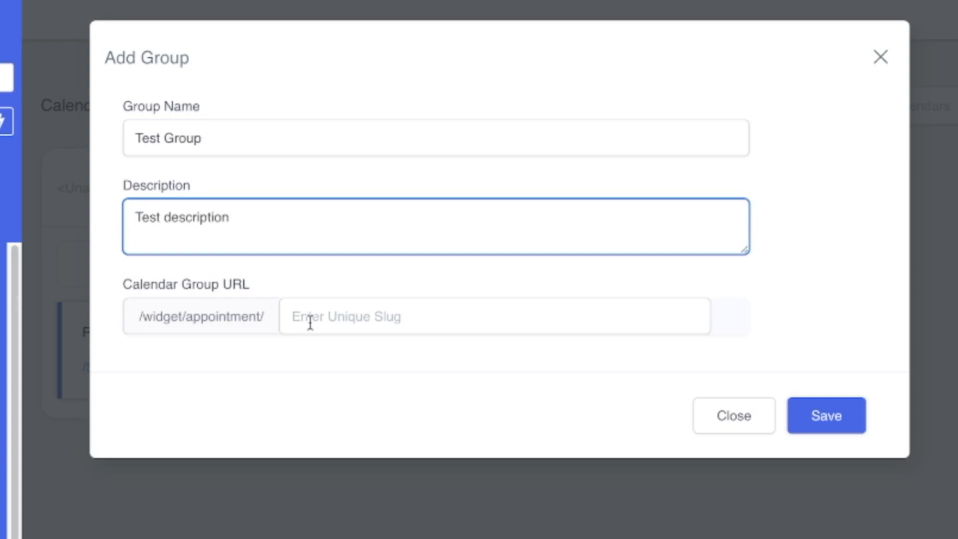
type("asdgd436")
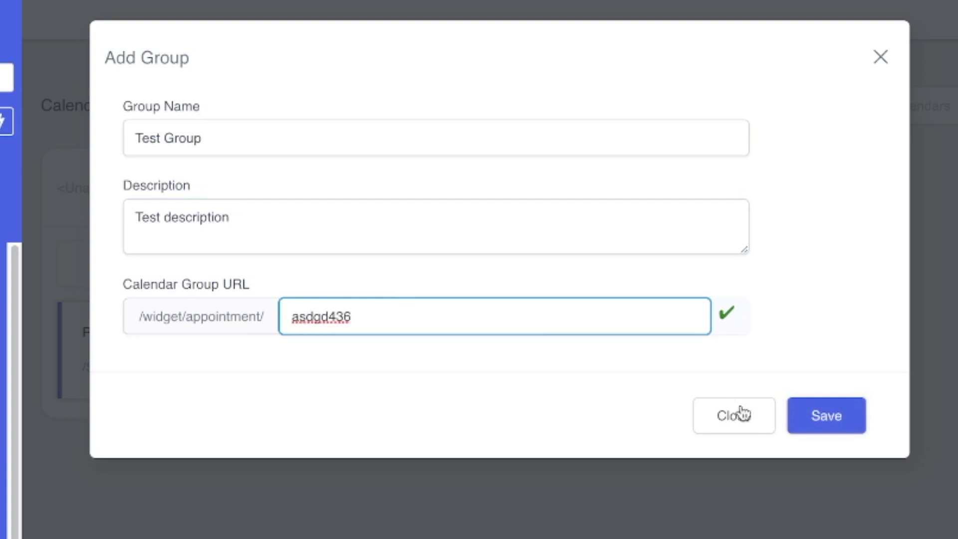
left_click(825, 415)
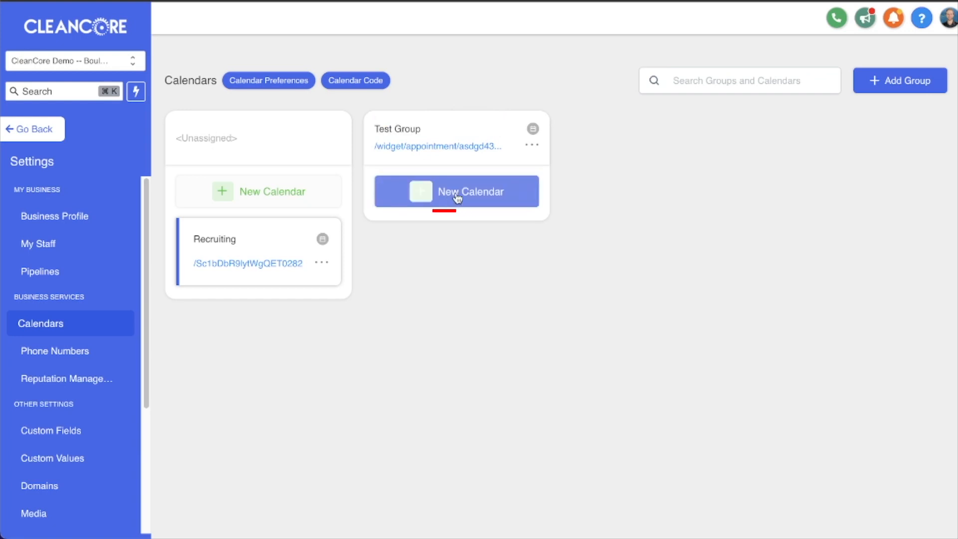
mouse_move(492, 225)
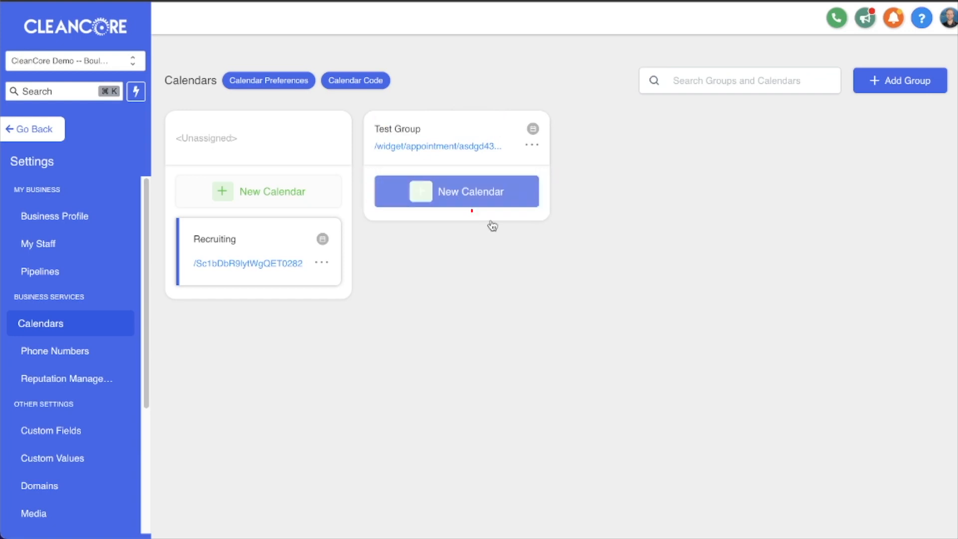
- Begin a new calendar inside Test Group, landing on Team & Event Setup
left_click(455, 191)
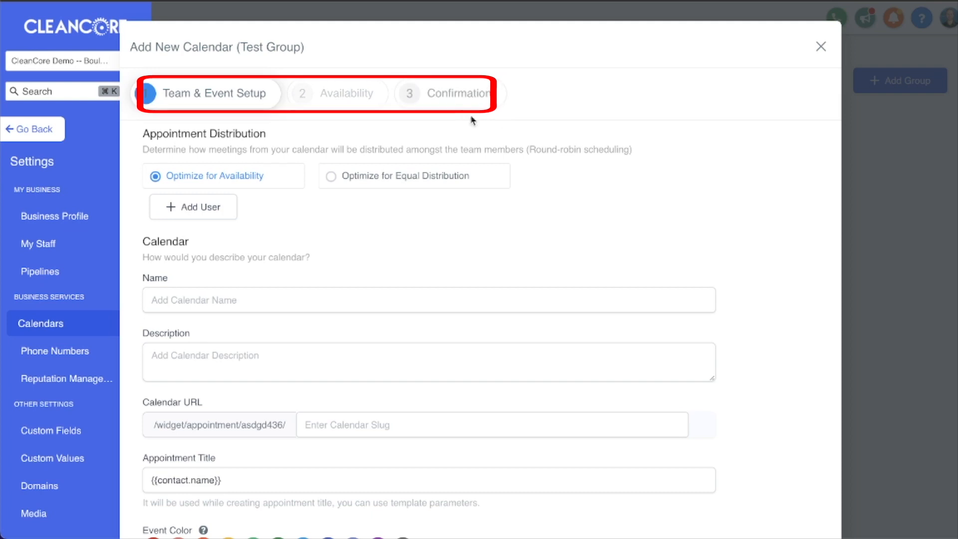
mouse_move(470, 93)
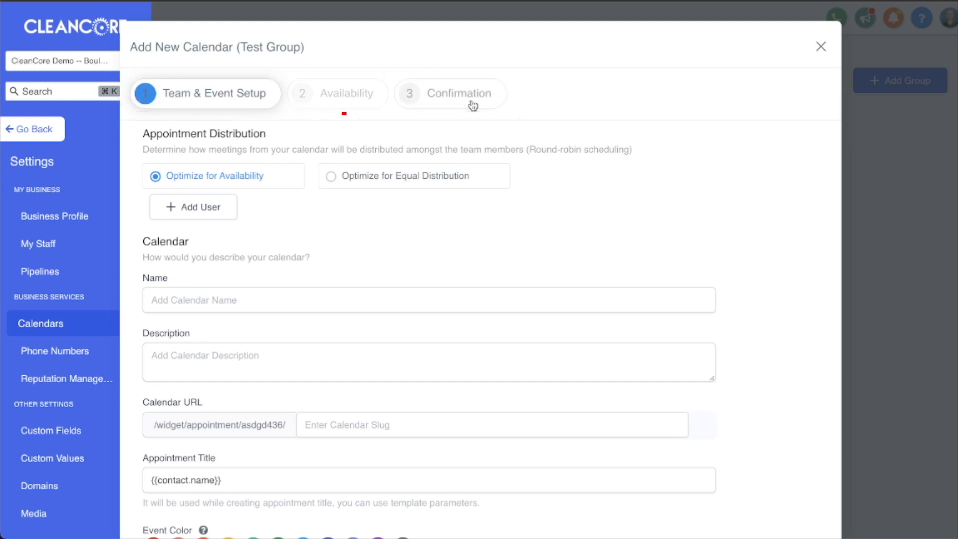
mouse_move(221, 345)
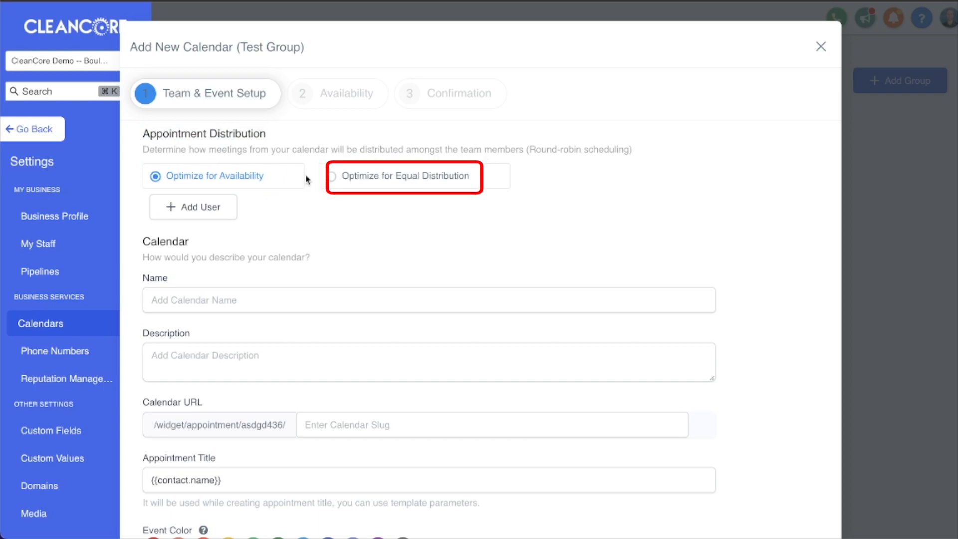
mouse_move(239, 215)
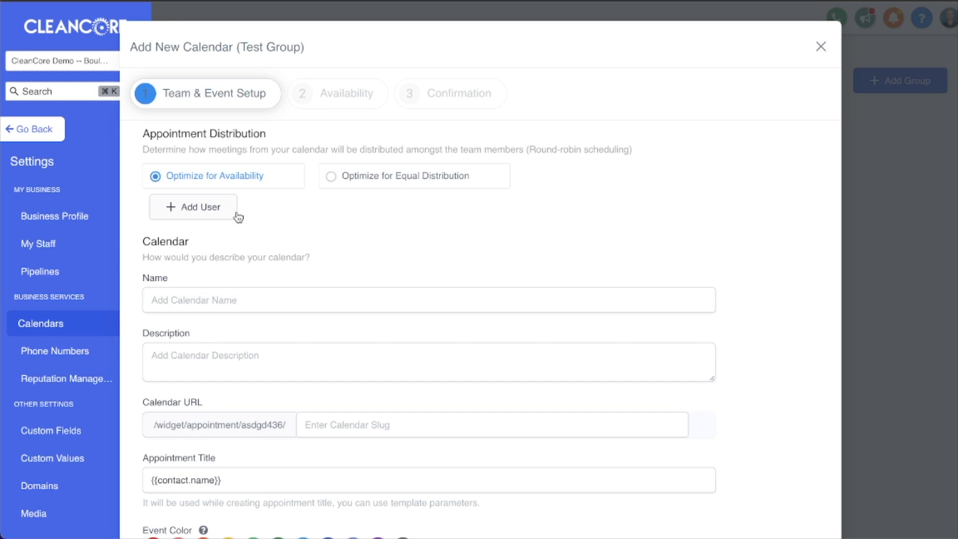
mouse_move(229, 217)
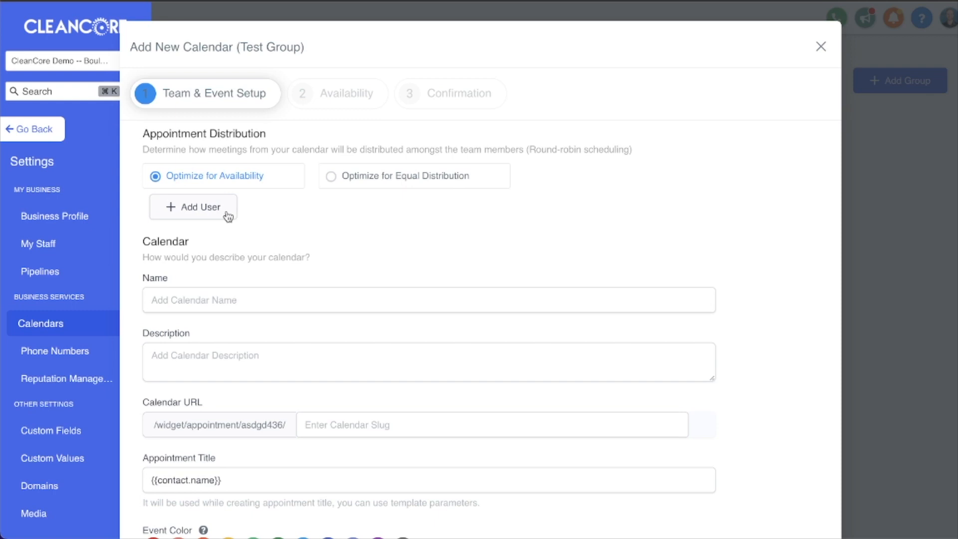
mouse_move(193, 217)
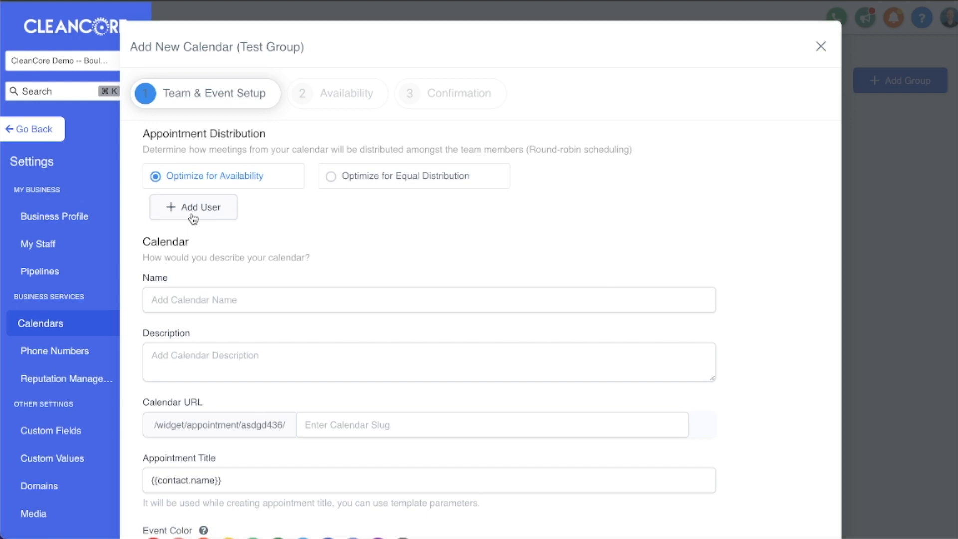
mouse_move(242, 211)
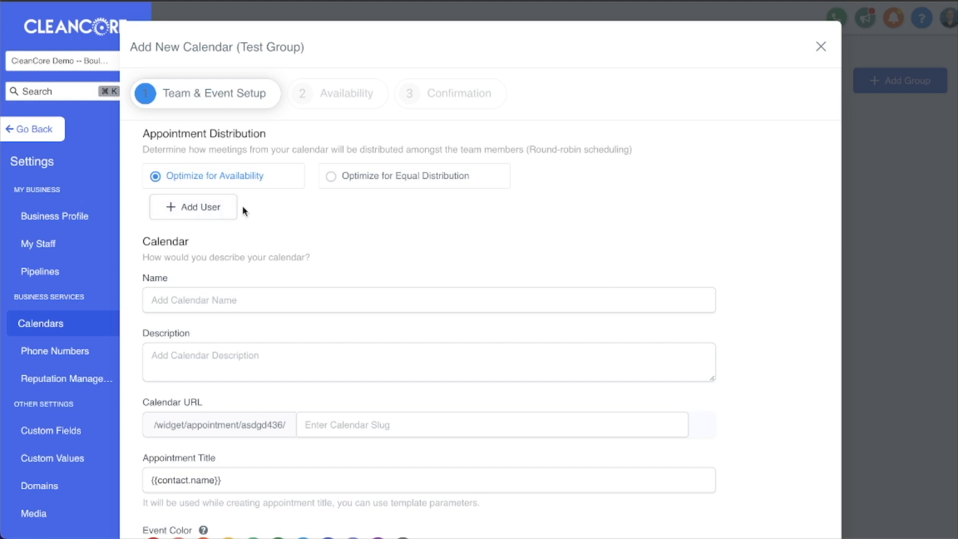
mouse_move(237, 210)
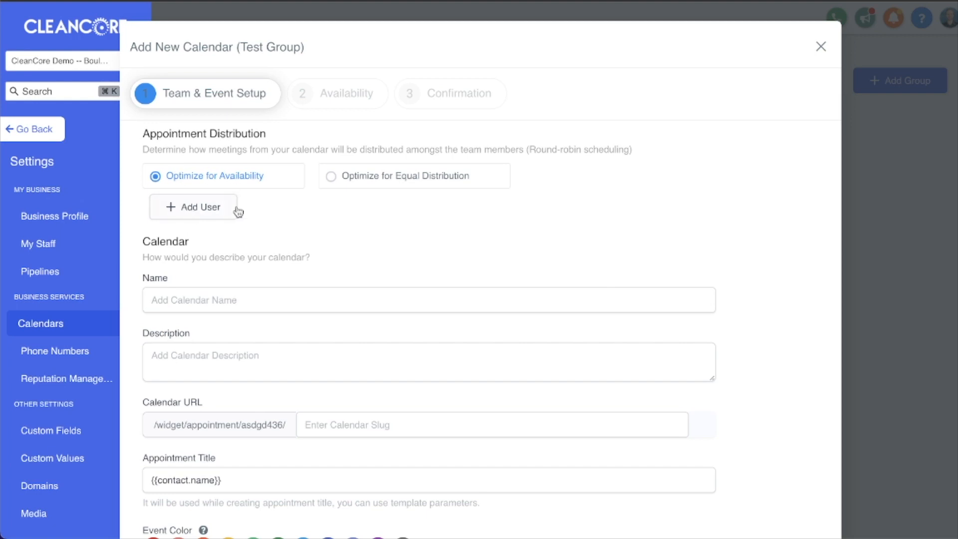
- Add a staff member to the calendar team with High Priority
left_click(193, 206)
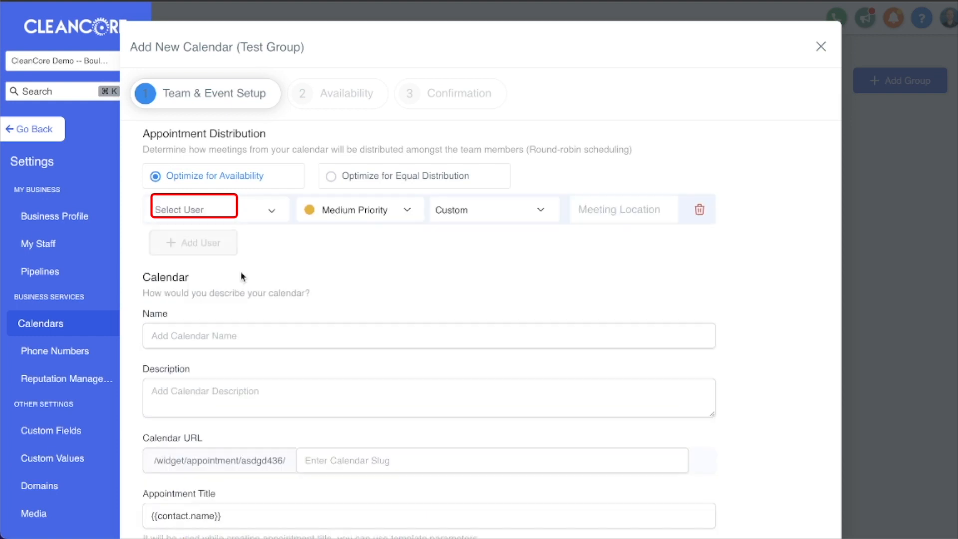
left_click(193, 209)
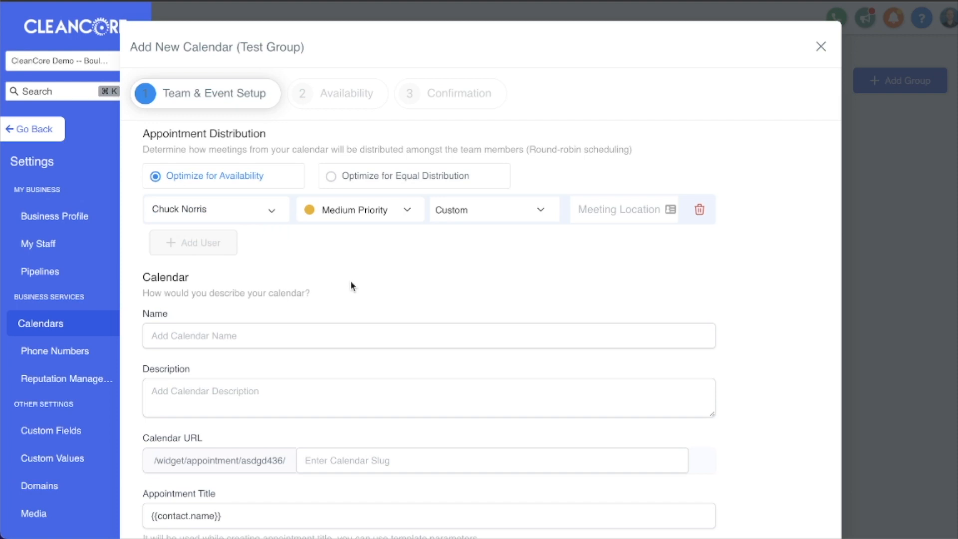
mouse_move(393, 210)
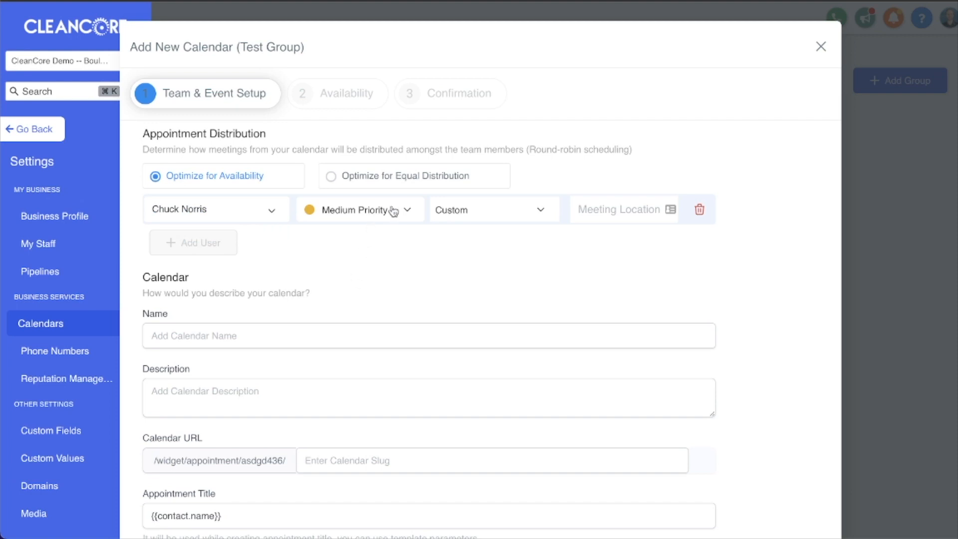
mouse_move(168, 210)
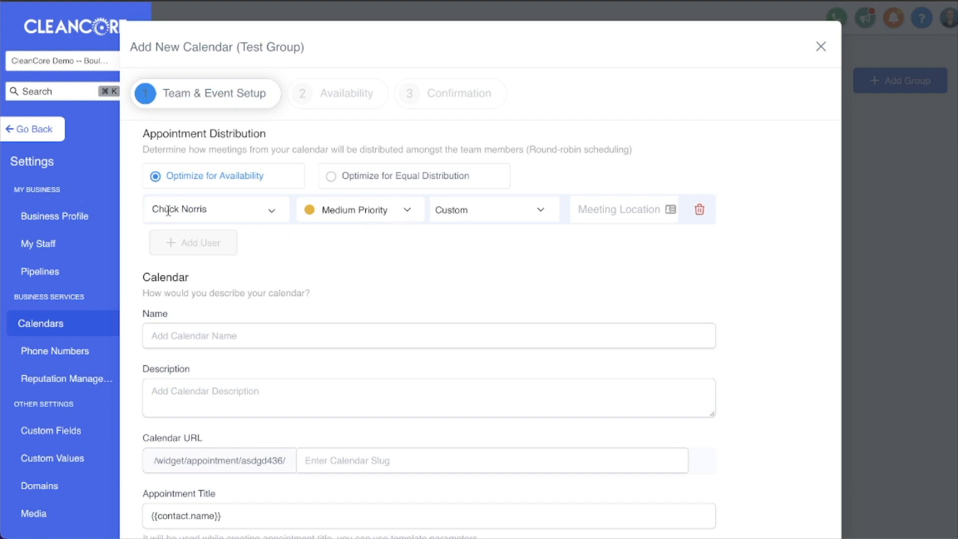
mouse_move(248, 232)
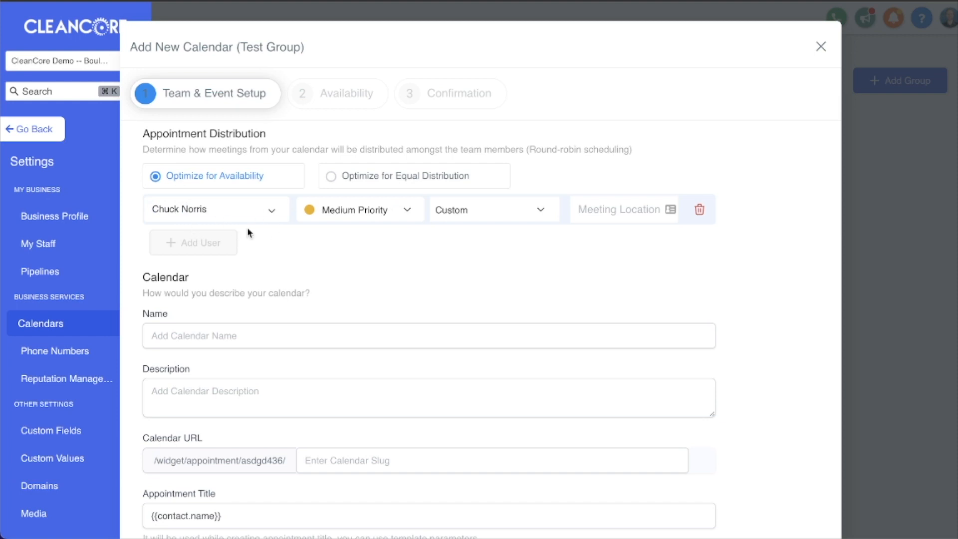
mouse_move(373, 193)
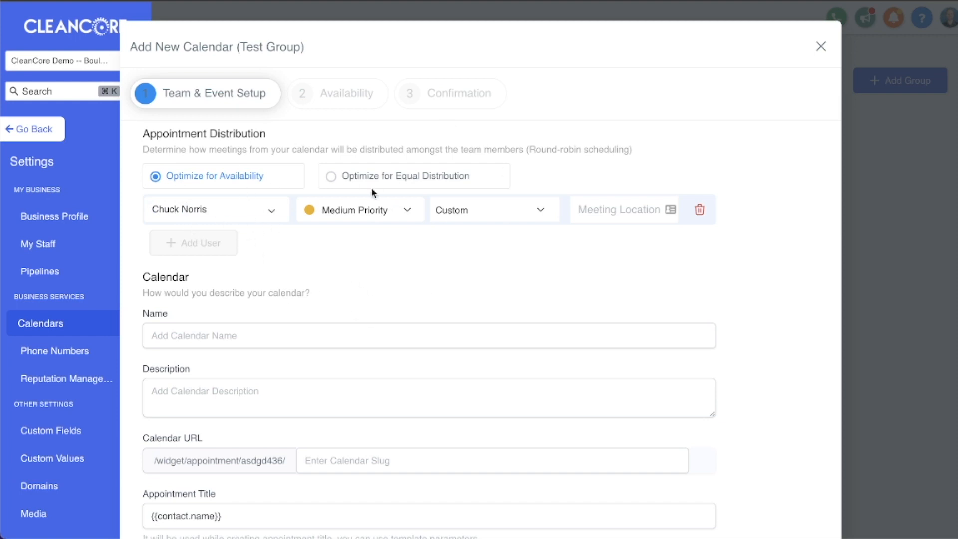
left_click(358, 209)
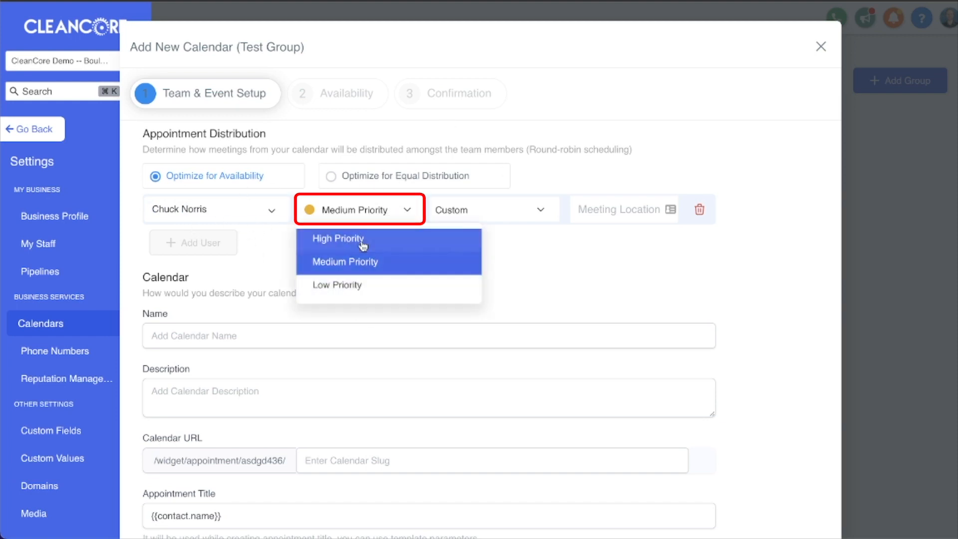
left_click(337, 238)
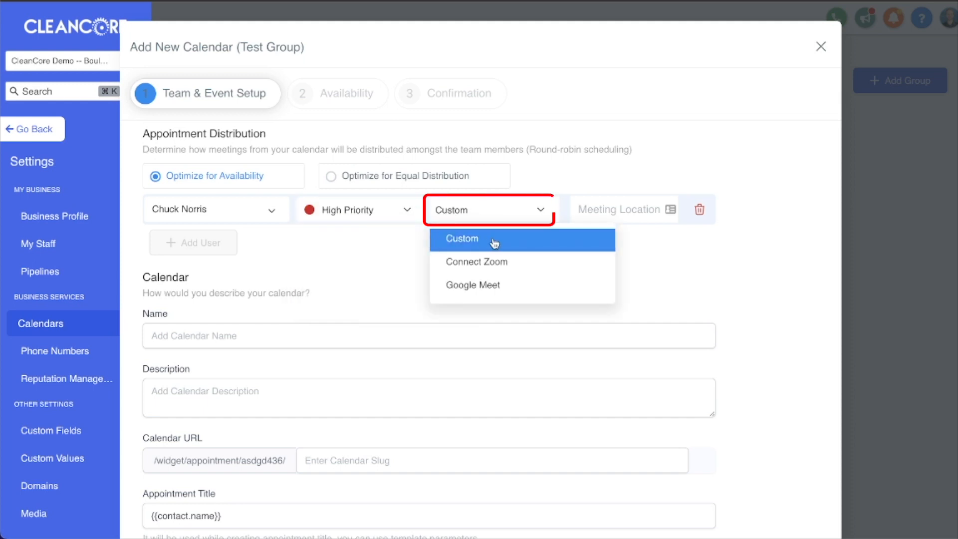
mouse_move(513, 289)
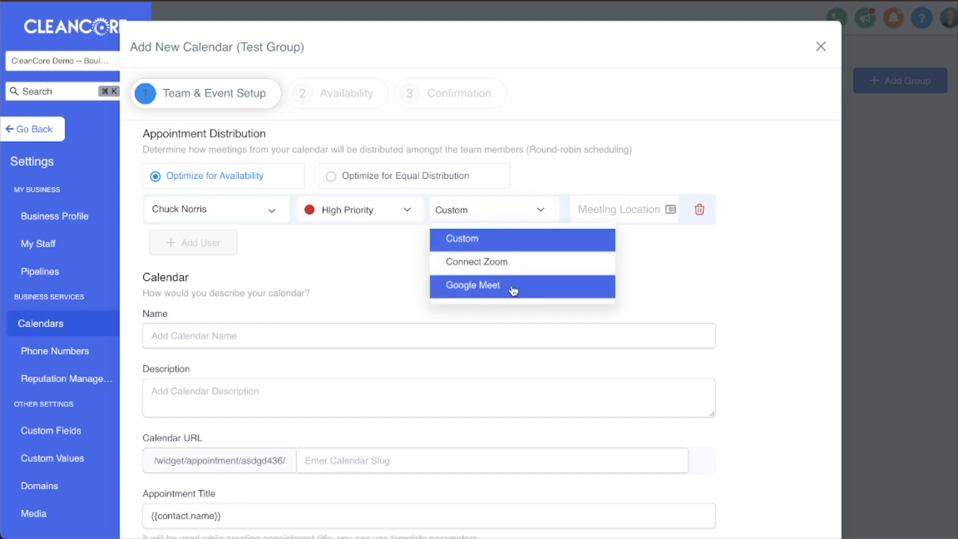
mouse_move(469, 239)
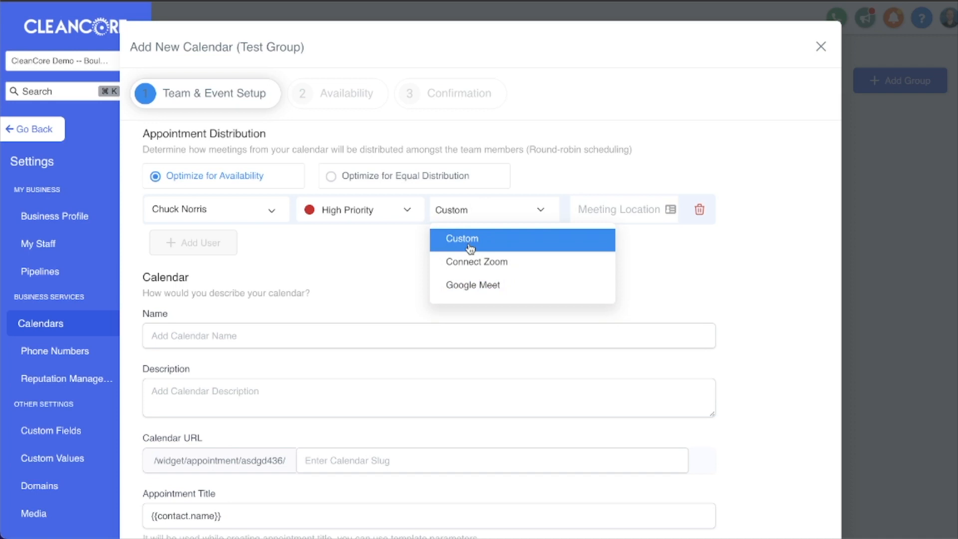
- Try Zoom as meeting location, dismiss its connection prompt, keeping Custom
left_click(461, 238)
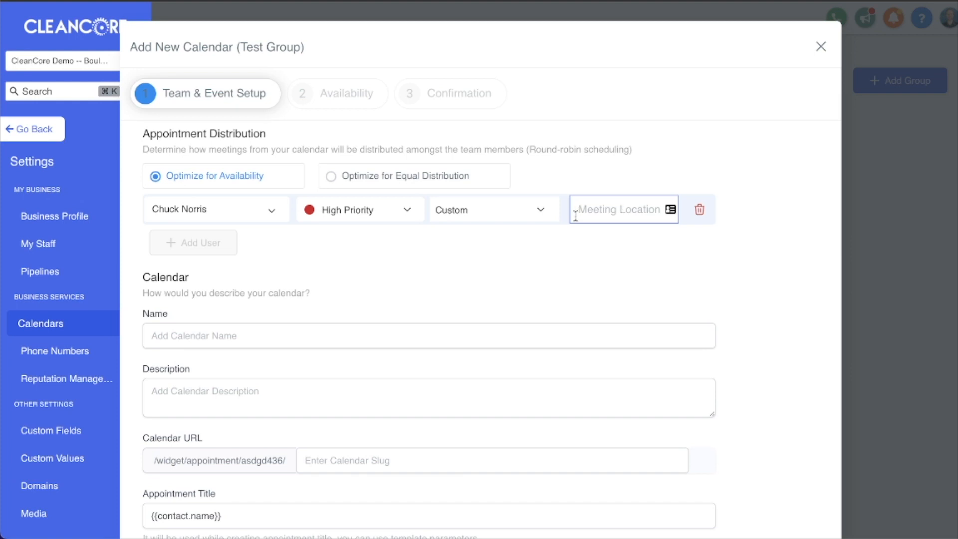
mouse_move(539, 214)
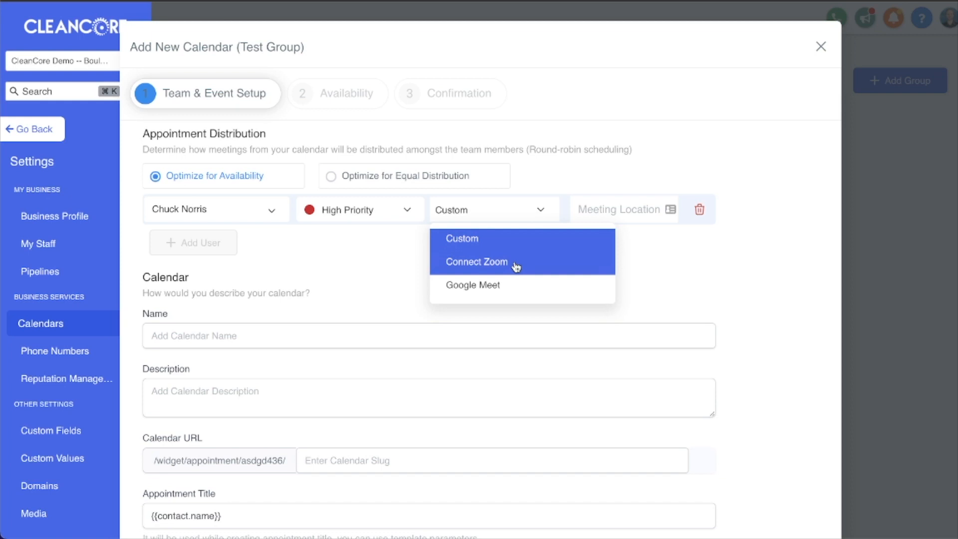
left_click(476, 261)
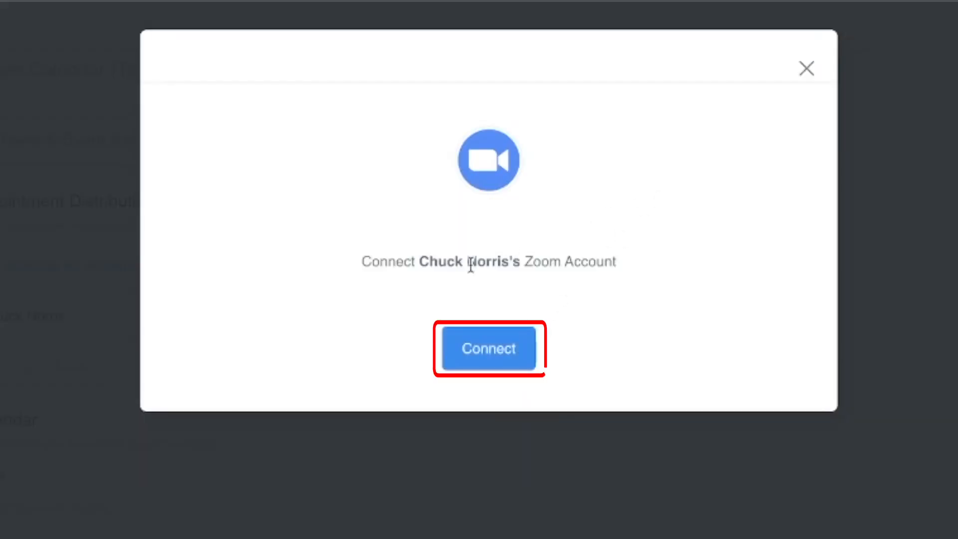
mouse_move(759, 101)
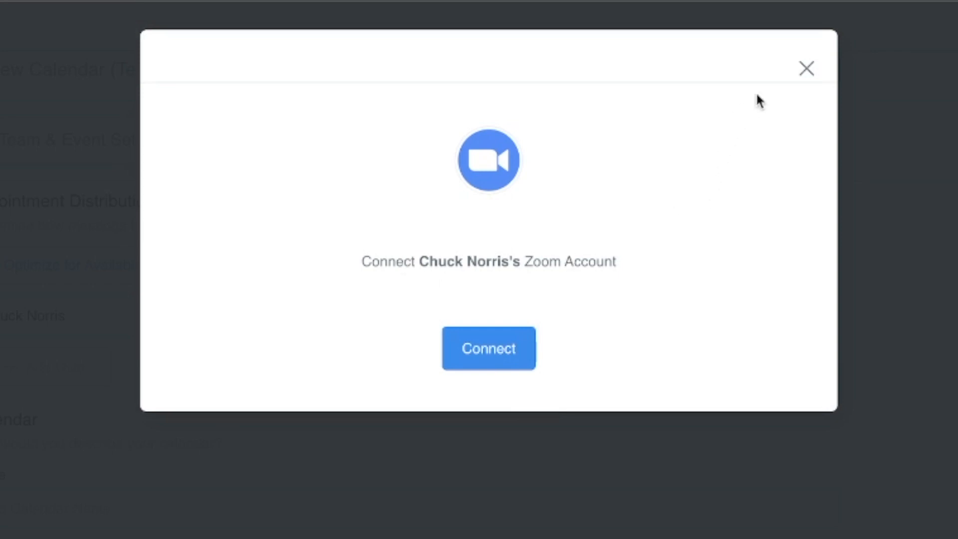
left_click(806, 67)
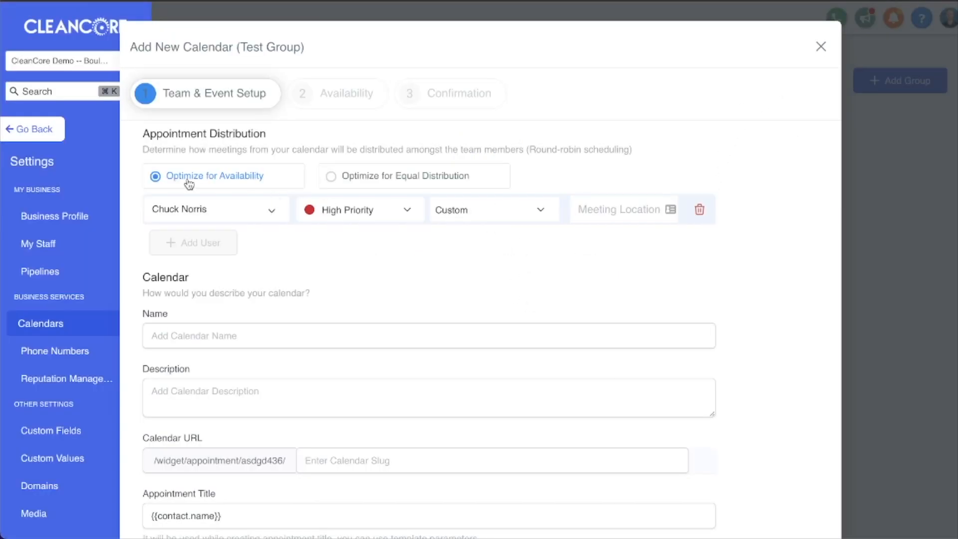
mouse_move(360, 177)
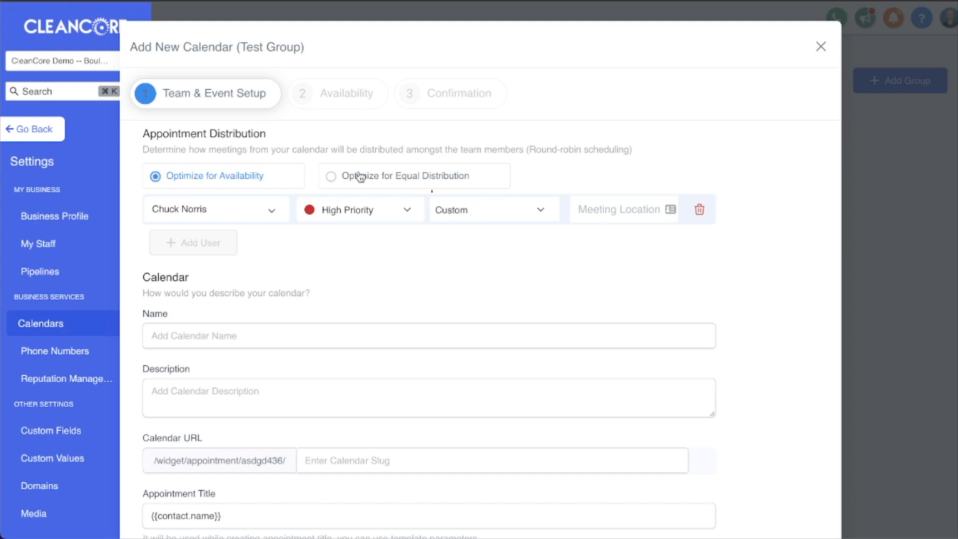
- Try Equal Distribution, then switch back to Optimize for Availability
left_click(332, 176)
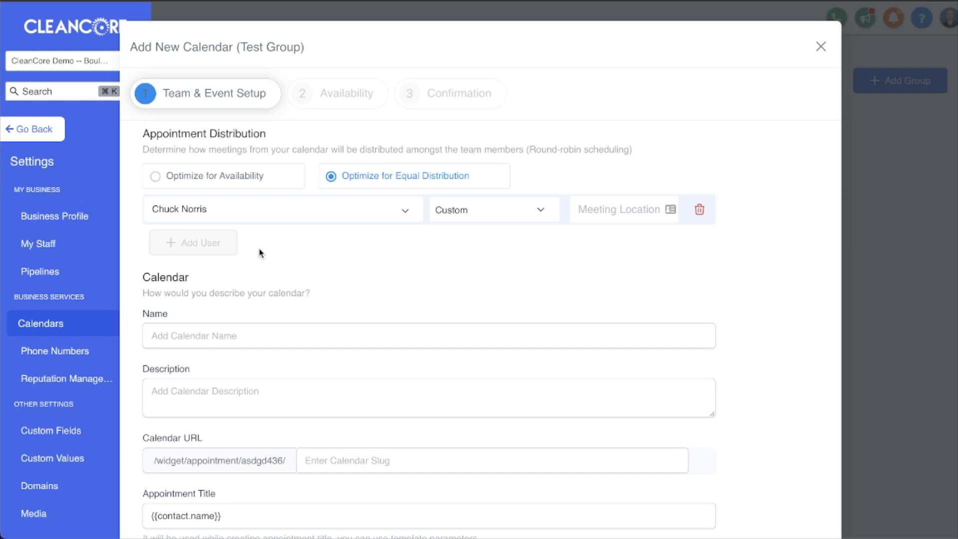
mouse_move(297, 252)
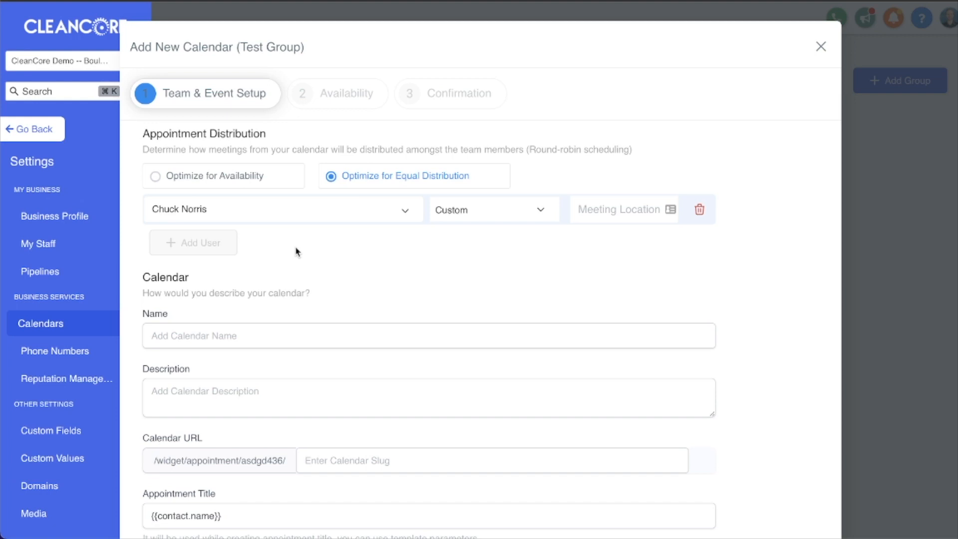
mouse_move(220, 245)
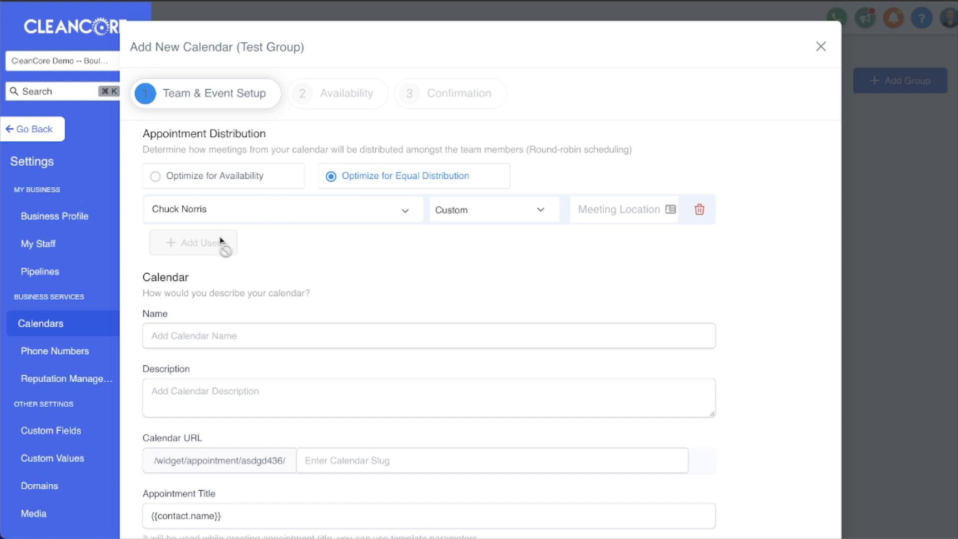
mouse_move(188, 250)
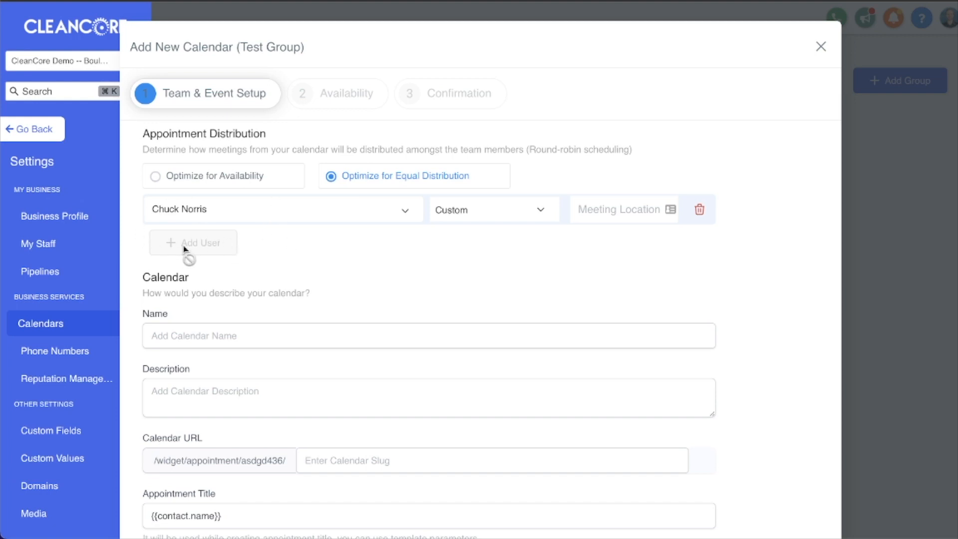
mouse_move(156, 238)
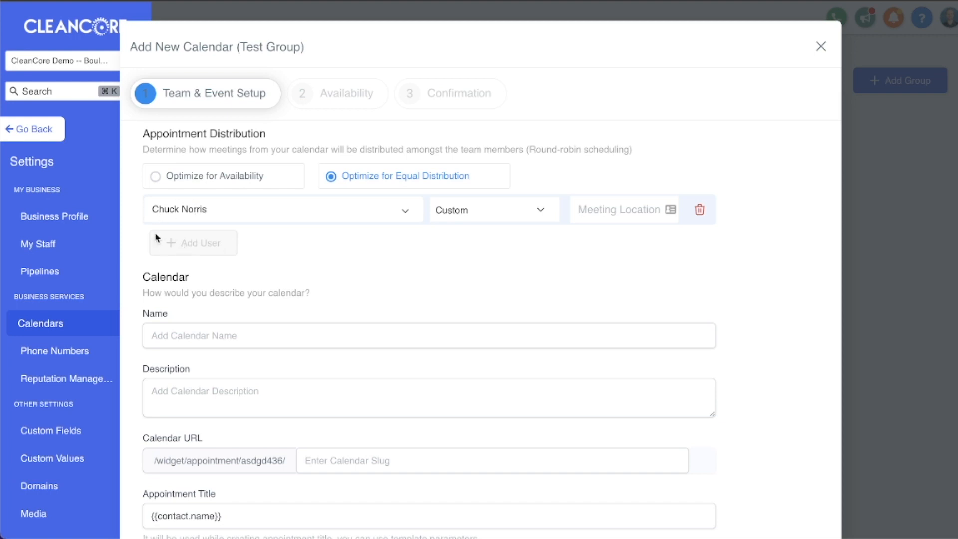
mouse_move(166, 245)
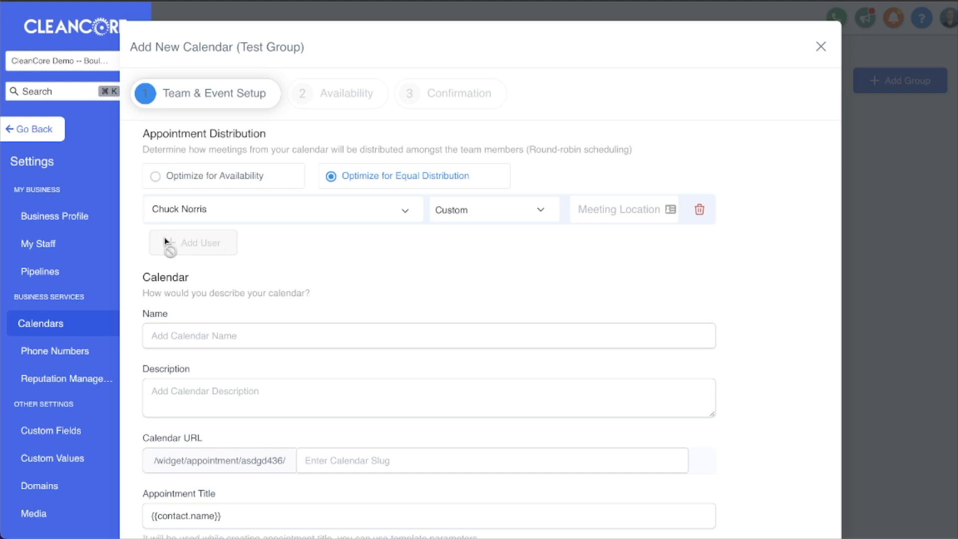
mouse_move(158, 237)
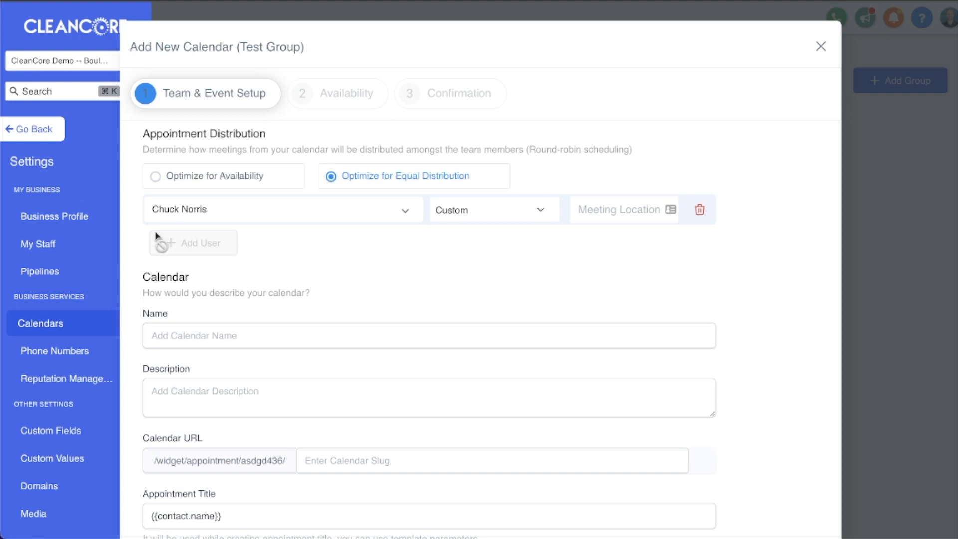
mouse_move(212, 232)
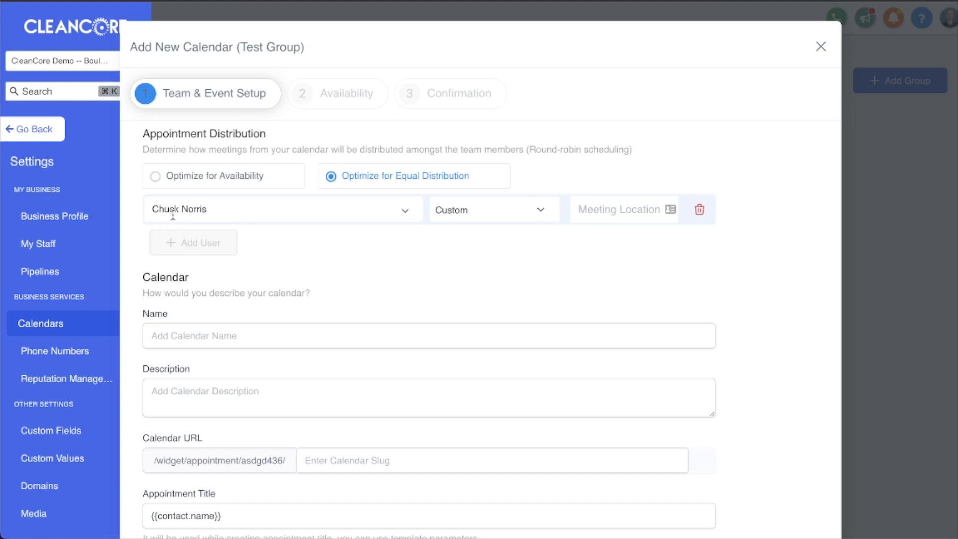
mouse_move(156, 248)
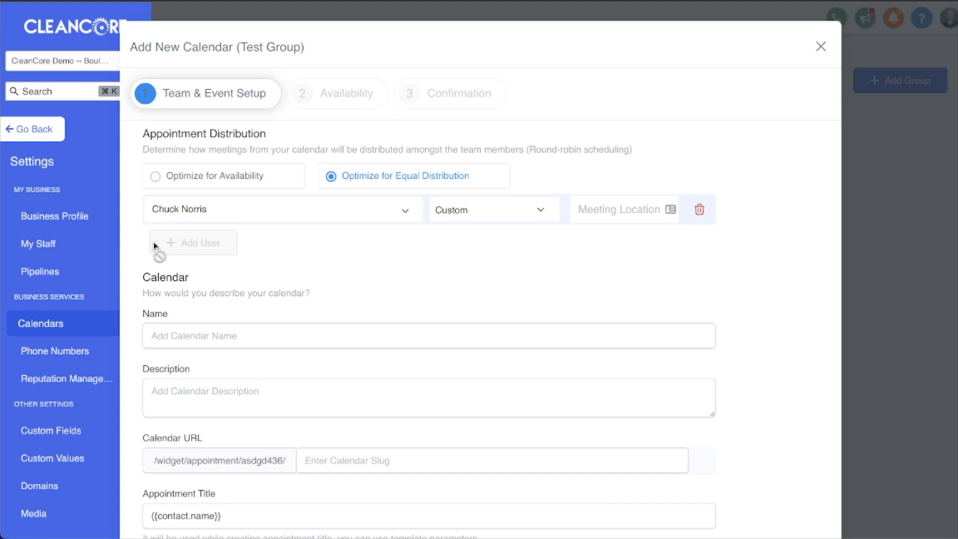
left_click(156, 176)
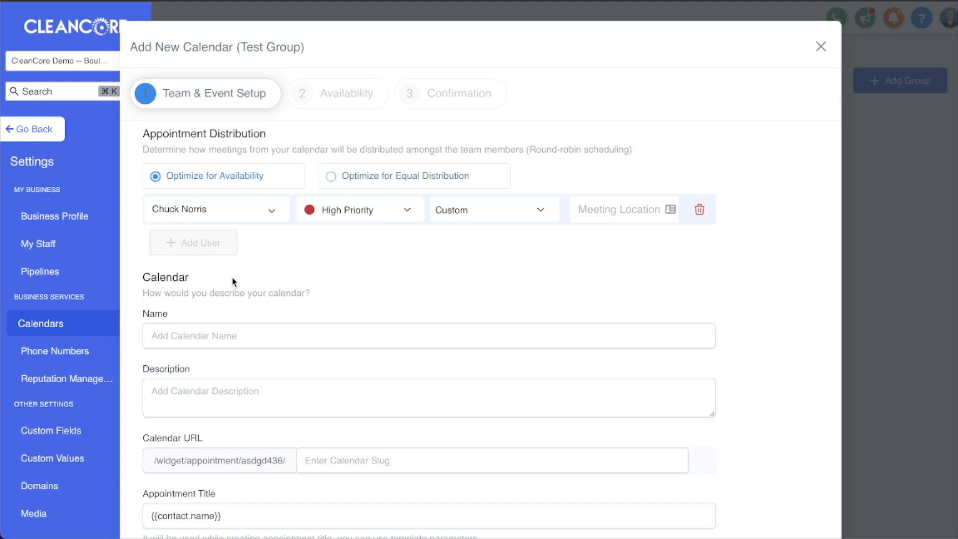
- Enter the calendar name and description, and set URL slug test-group-calendar
scroll("down", 3)
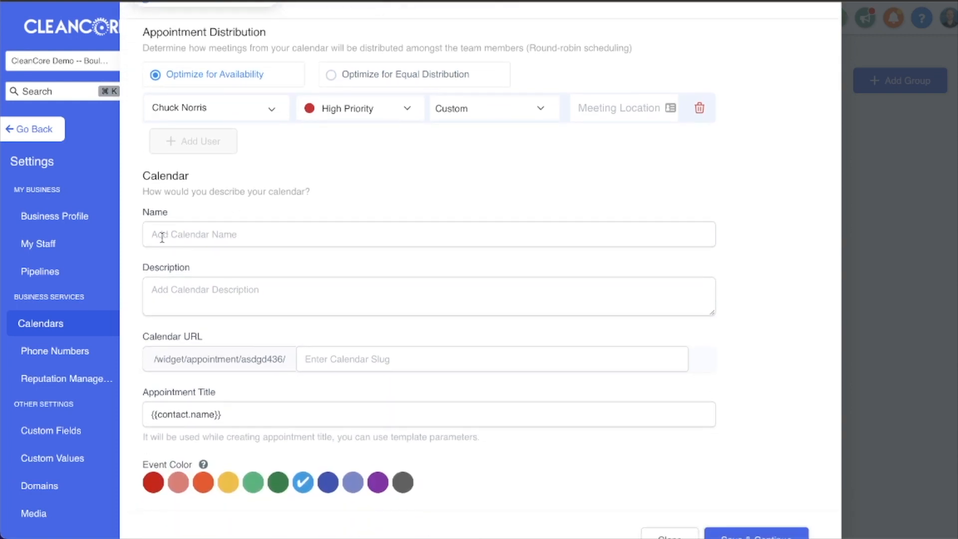
mouse_move(201, 234)
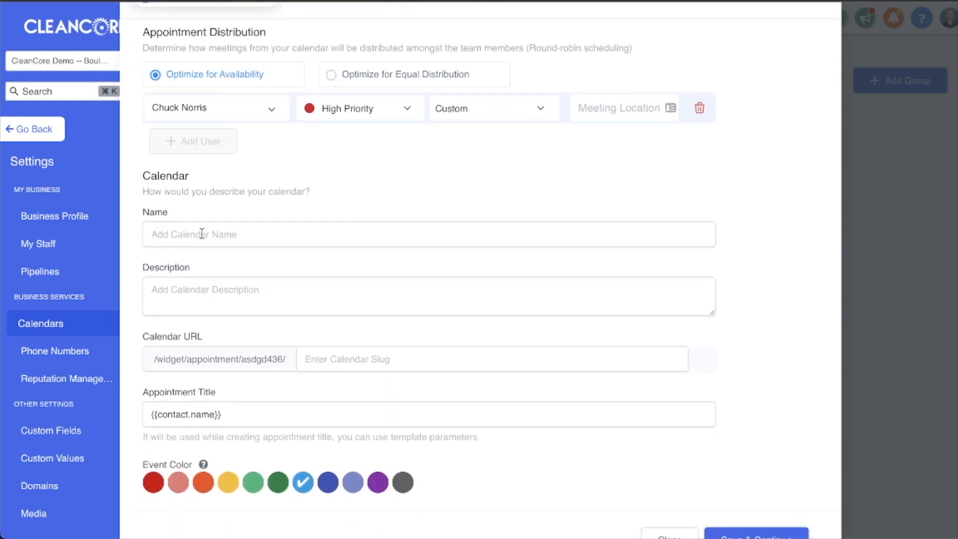
type("Group Calendar Description")
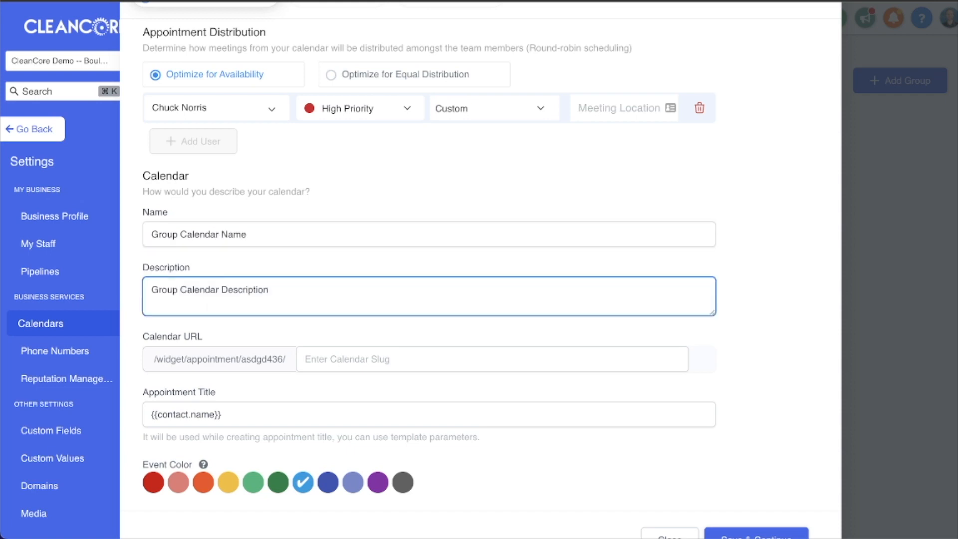
mouse_move(283, 359)
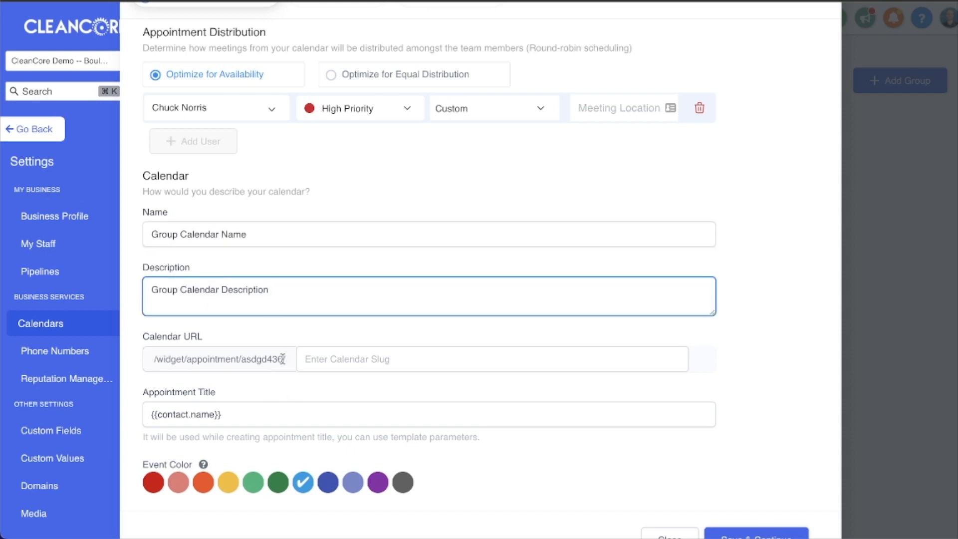
double_click(263, 359)
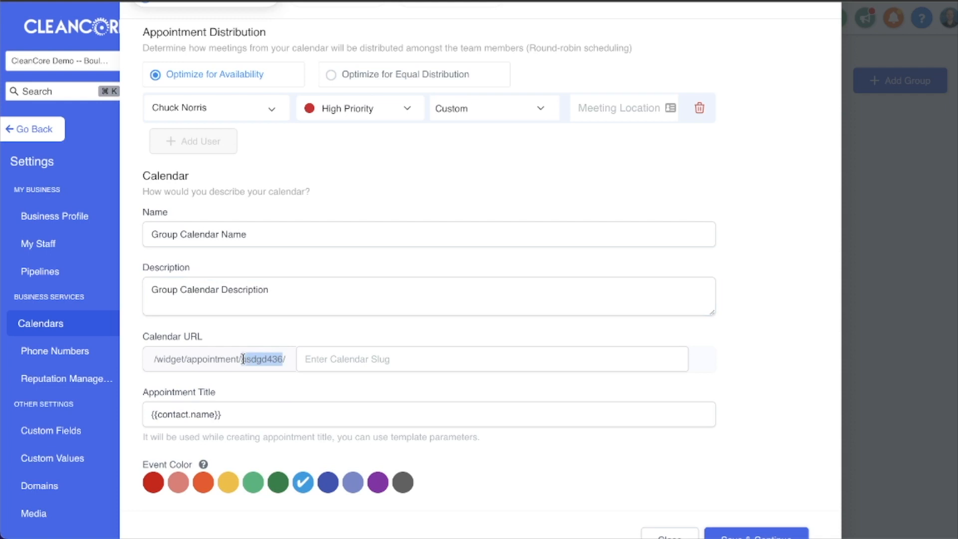
mouse_move(317, 365)
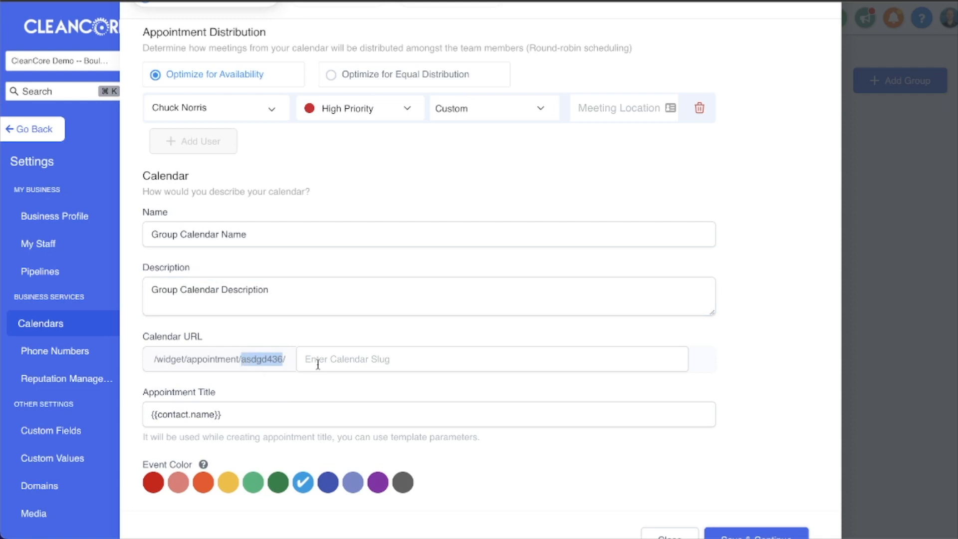
left_click(491, 359)
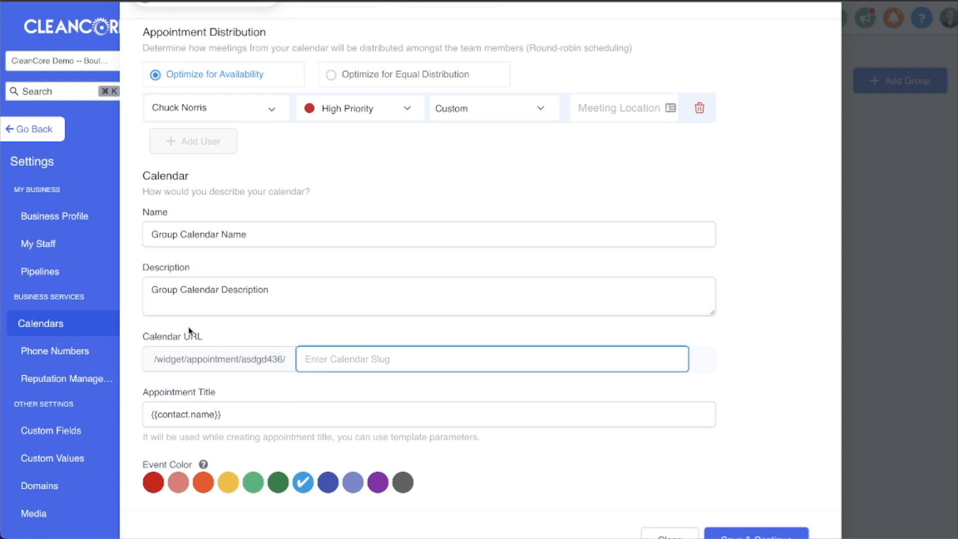
type("test-group-calendar")
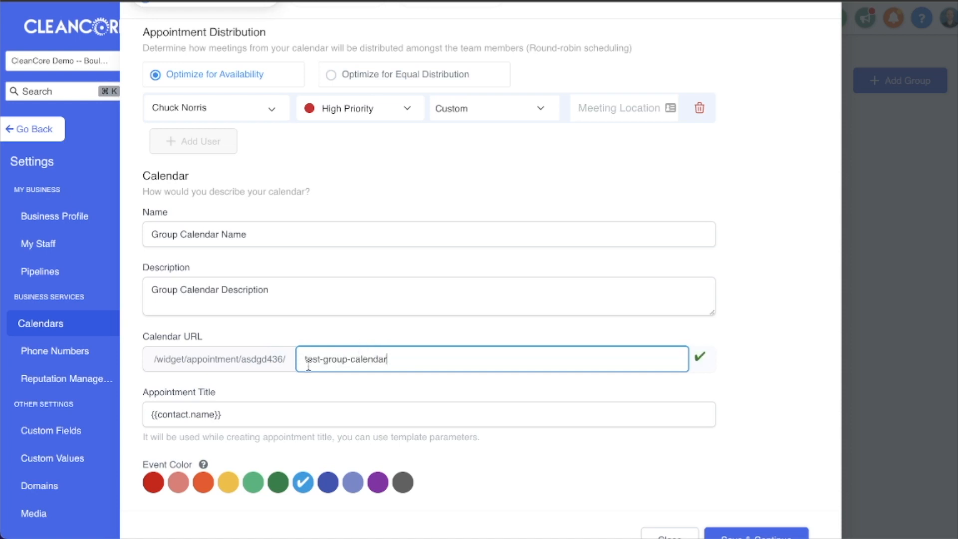
mouse_move(710, 359)
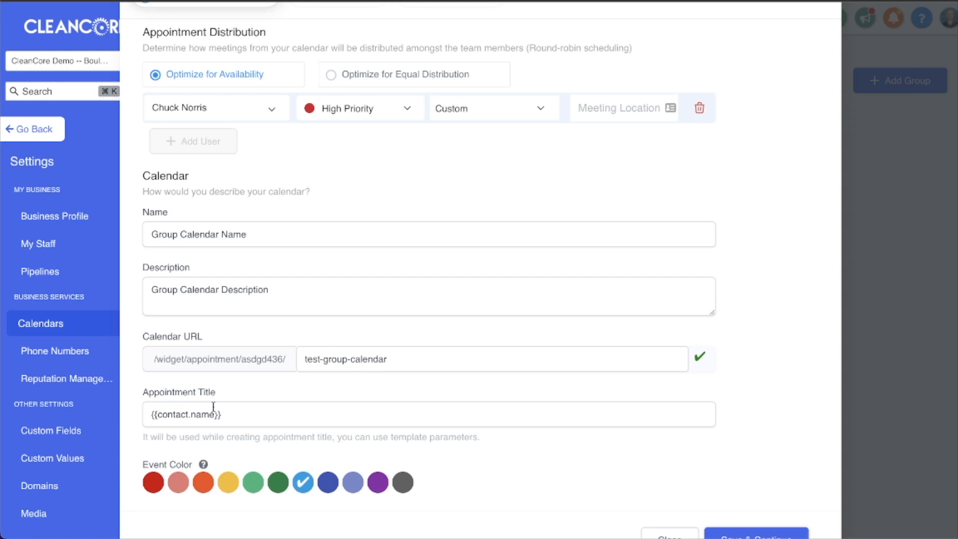
scroll("down", 3)
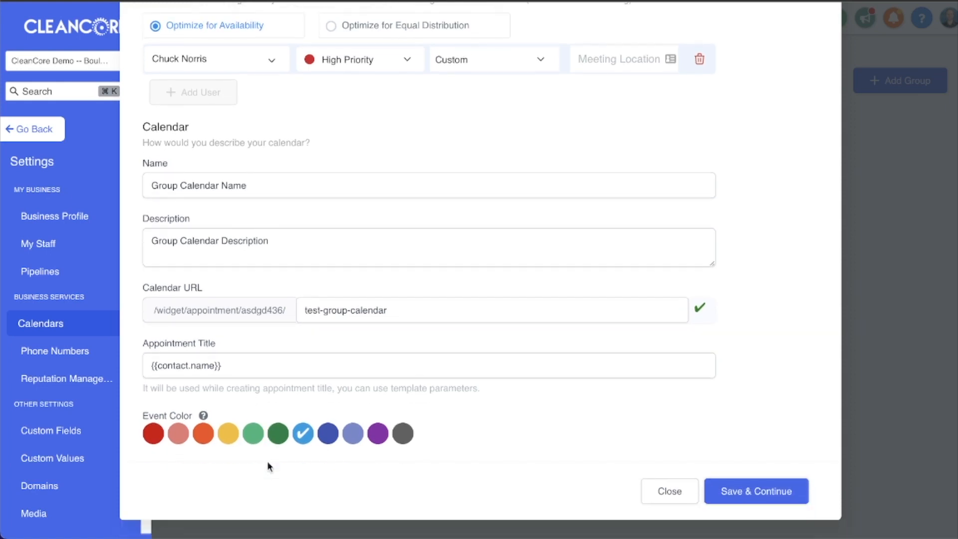
mouse_move(704, 484)
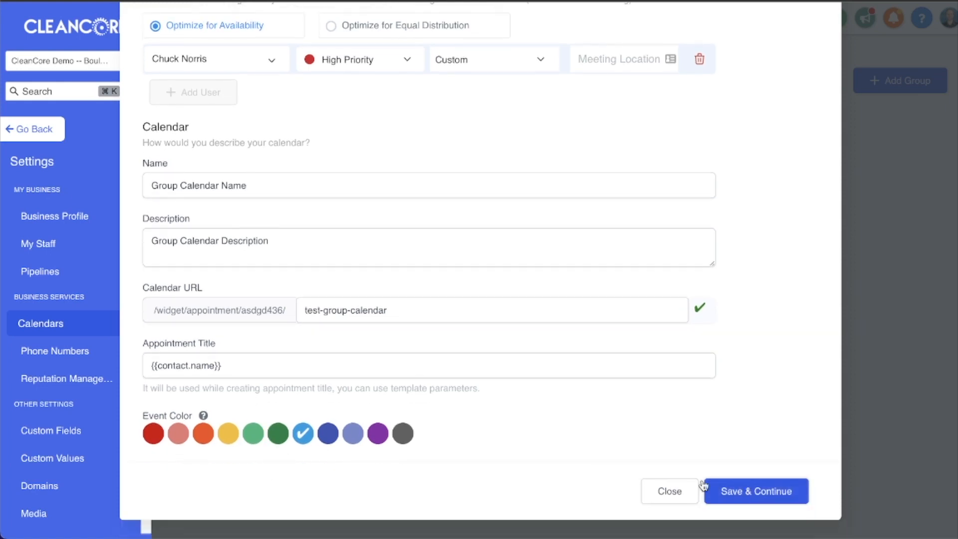
- Save team setup, keep 30-minute slots and Mon–Fri 8 AM–5 PM hours, and continue
left_click(755, 491)
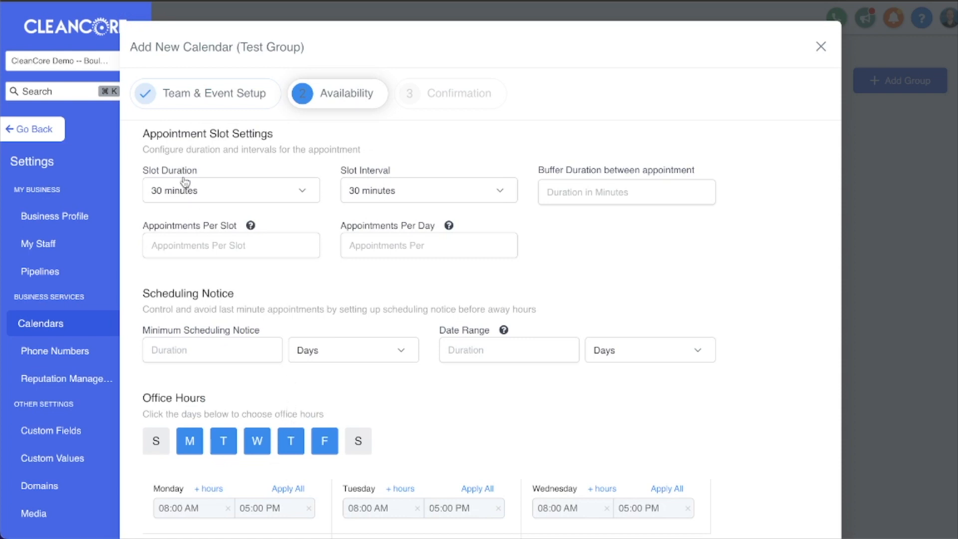
left_click(231, 190)
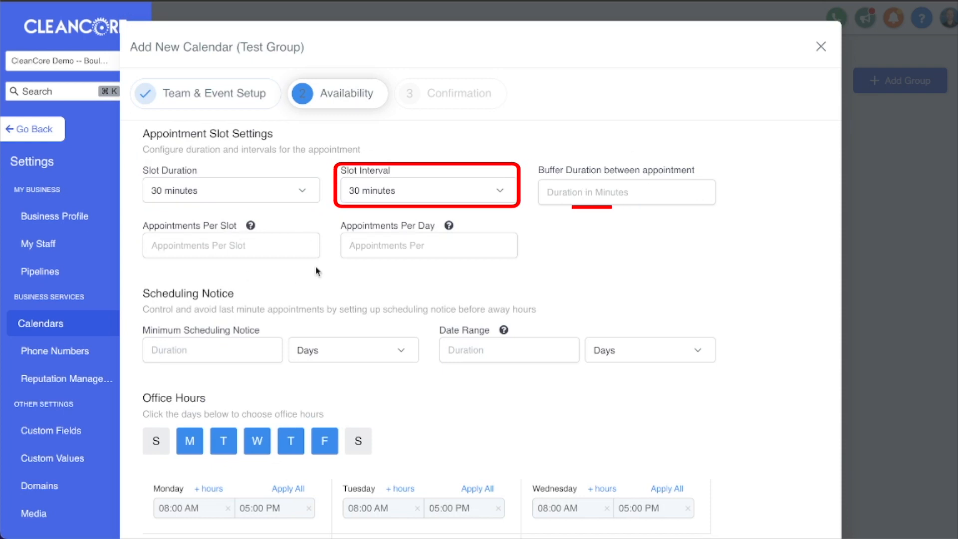
scroll("down", 3)
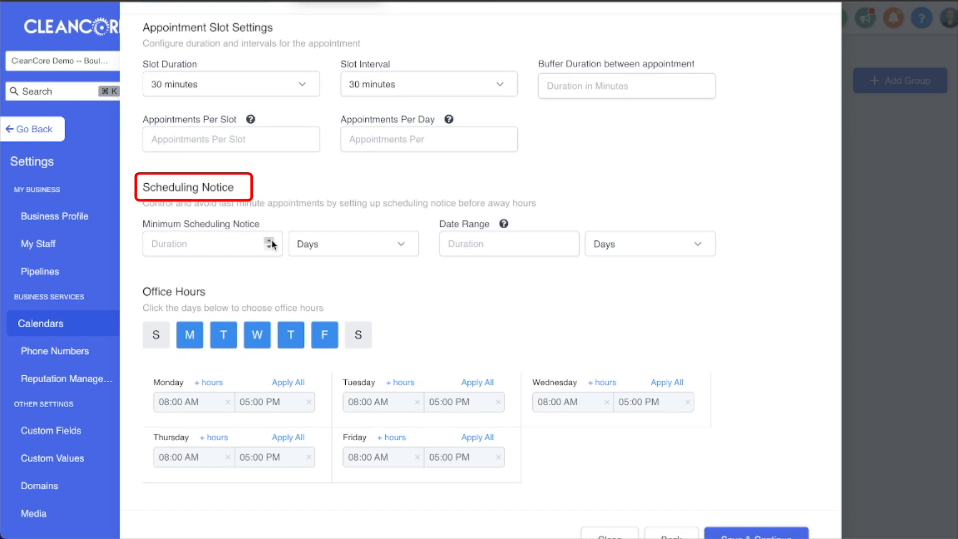
scroll("down", 3)
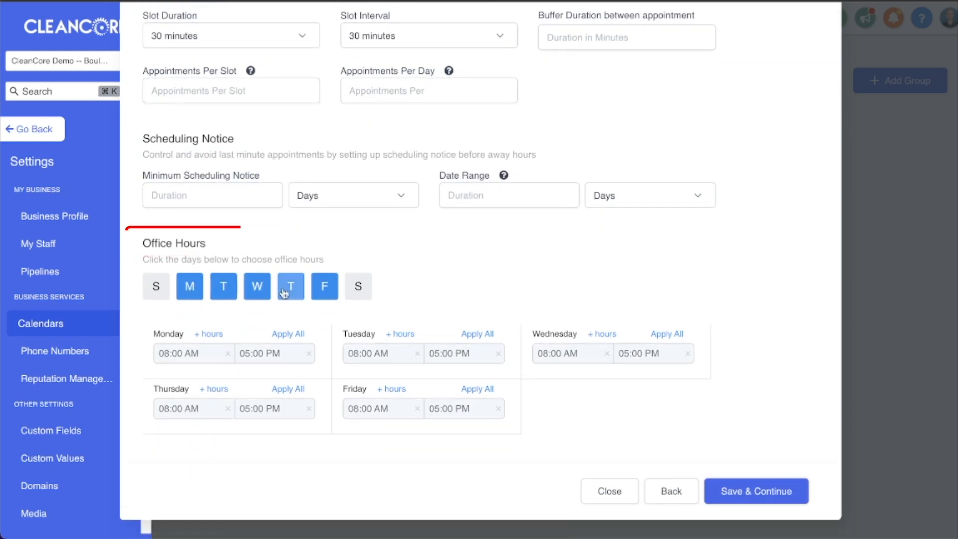
mouse_move(270, 340)
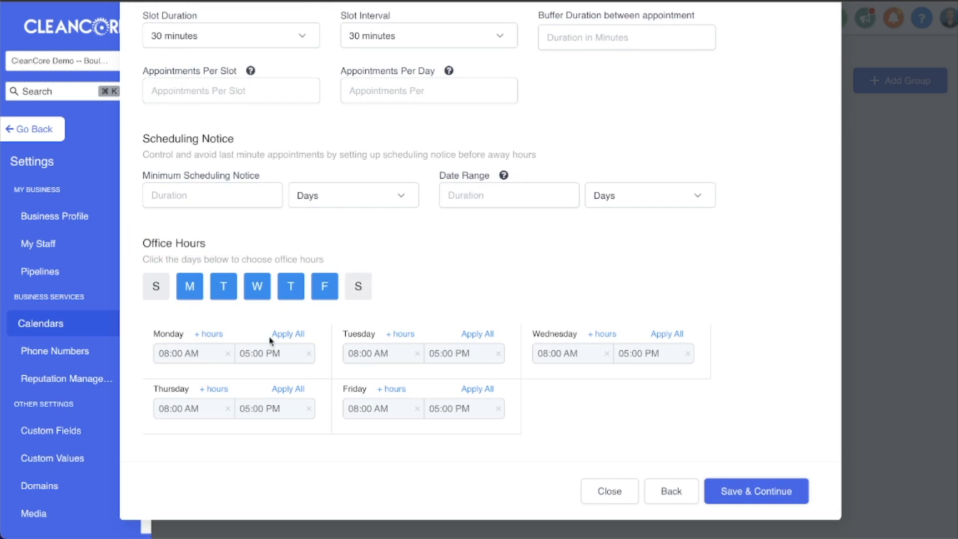
mouse_move(358, 439)
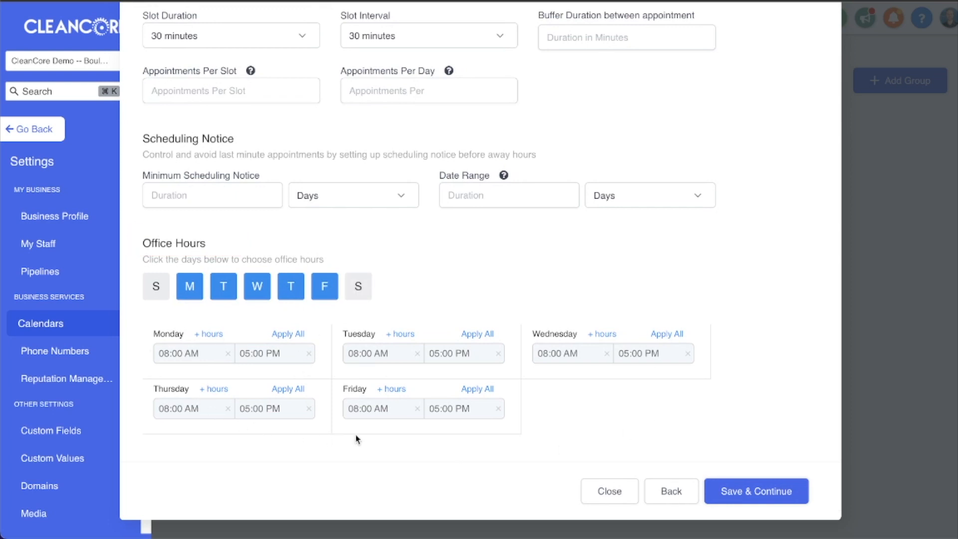
mouse_move(738, 487)
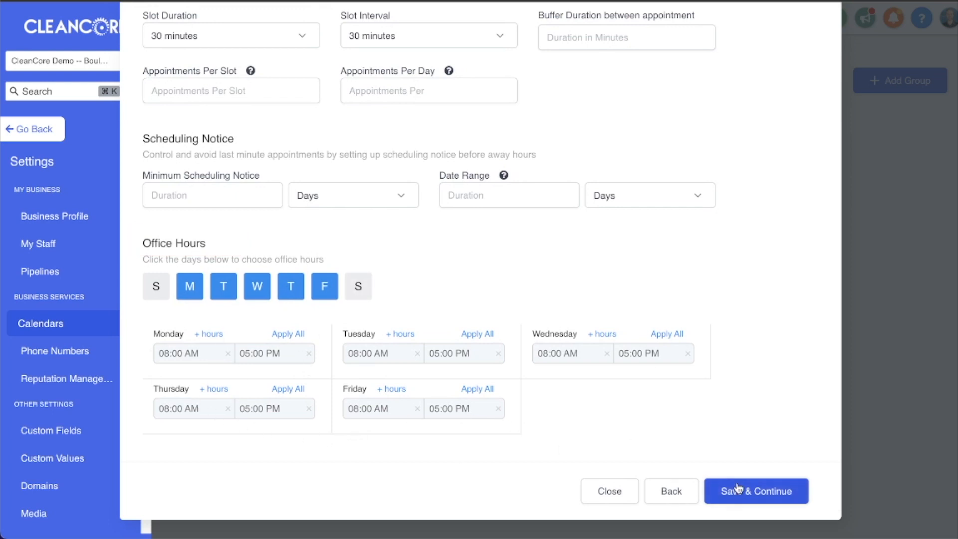
left_click(756, 490)
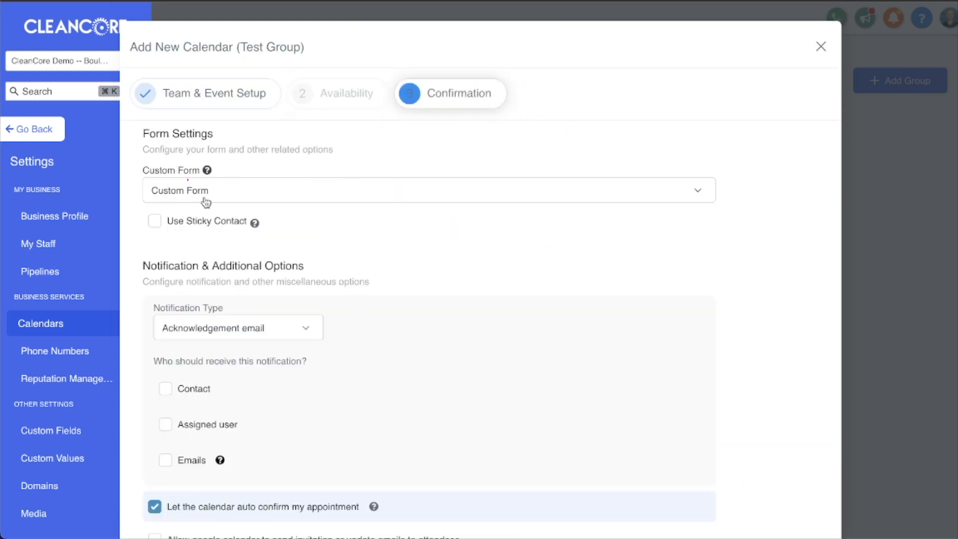
mouse_move(179, 170)
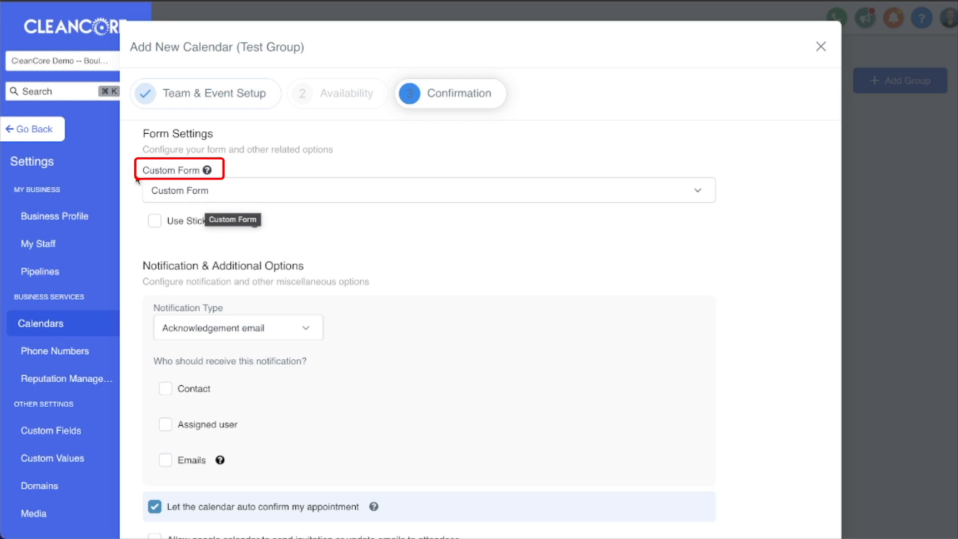
mouse_move(194, 255)
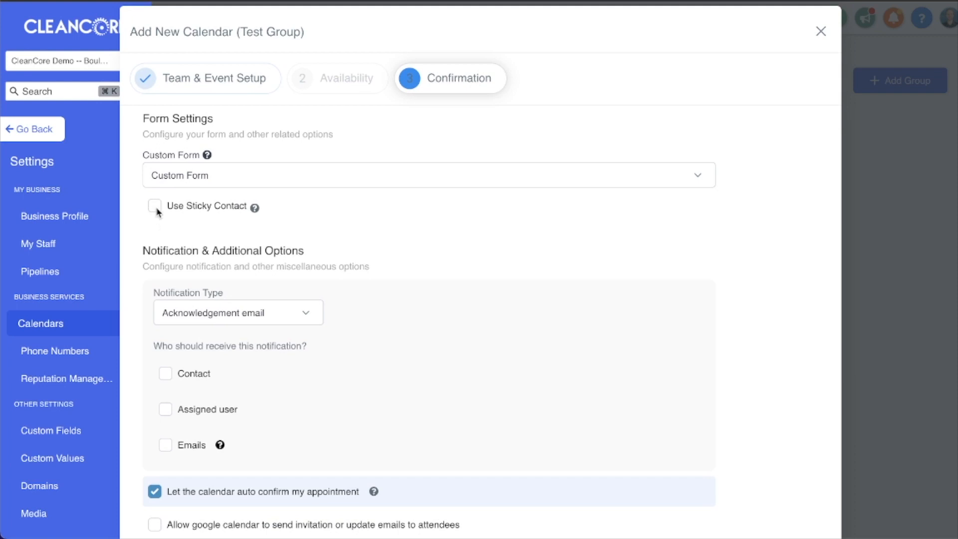
- Enable the acknowledgement email for the assigned user
scroll("down", 3)
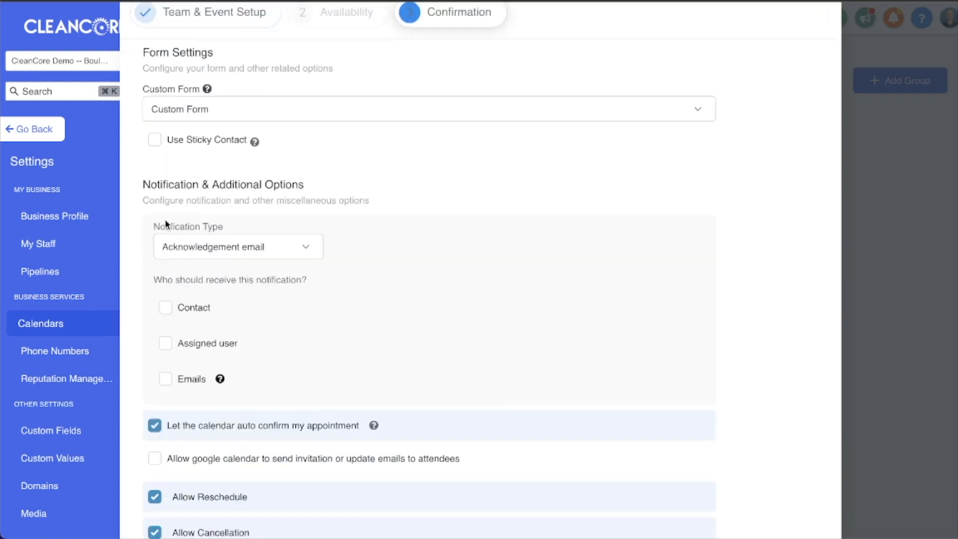
scroll("down", 3)
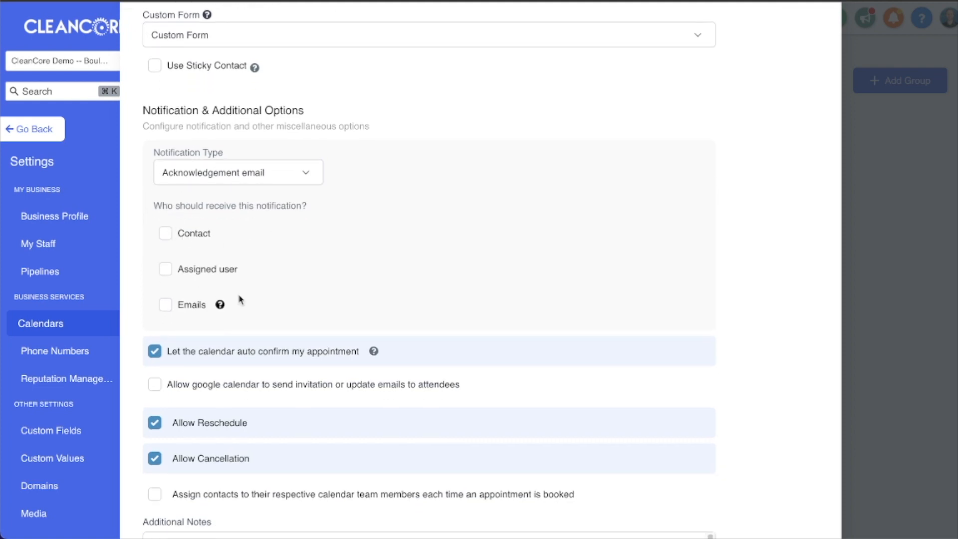
mouse_move(263, 172)
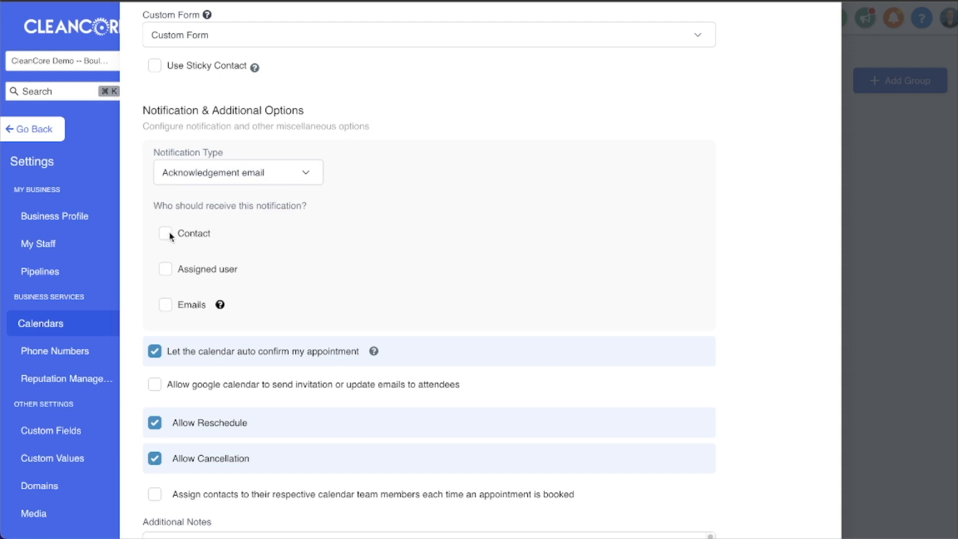
mouse_move(167, 265)
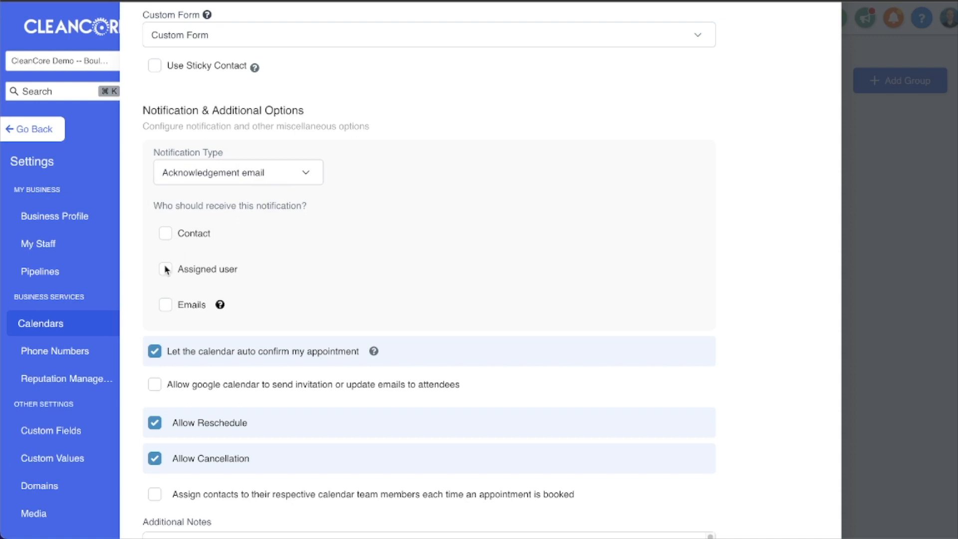
left_click(165, 269)
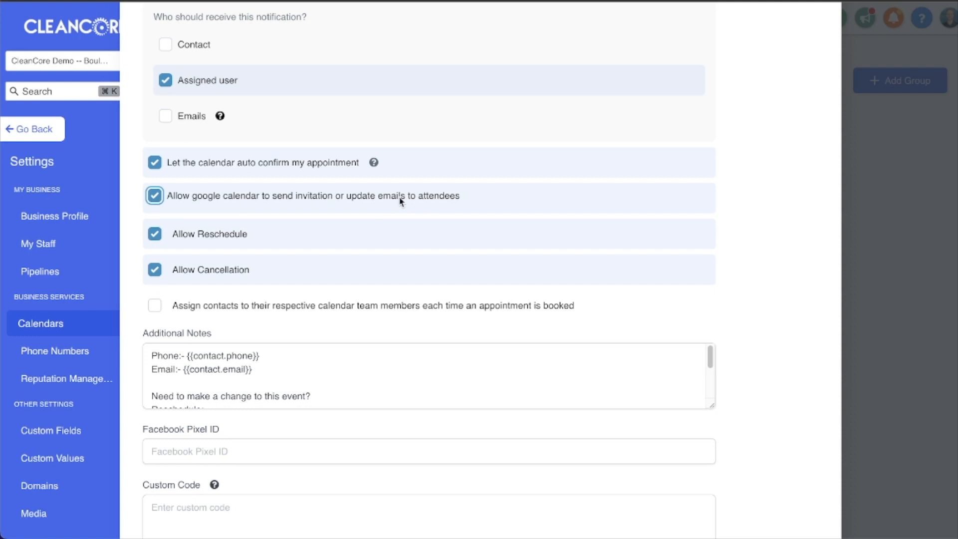
- Complete the group calendar and view its public booking page from Test Group
scroll("down", 3)
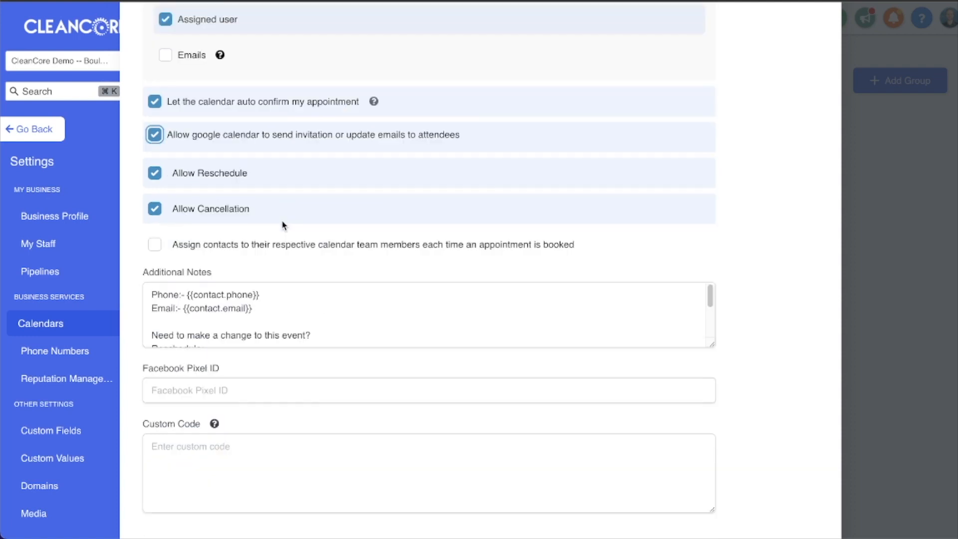
scroll("down", 3)
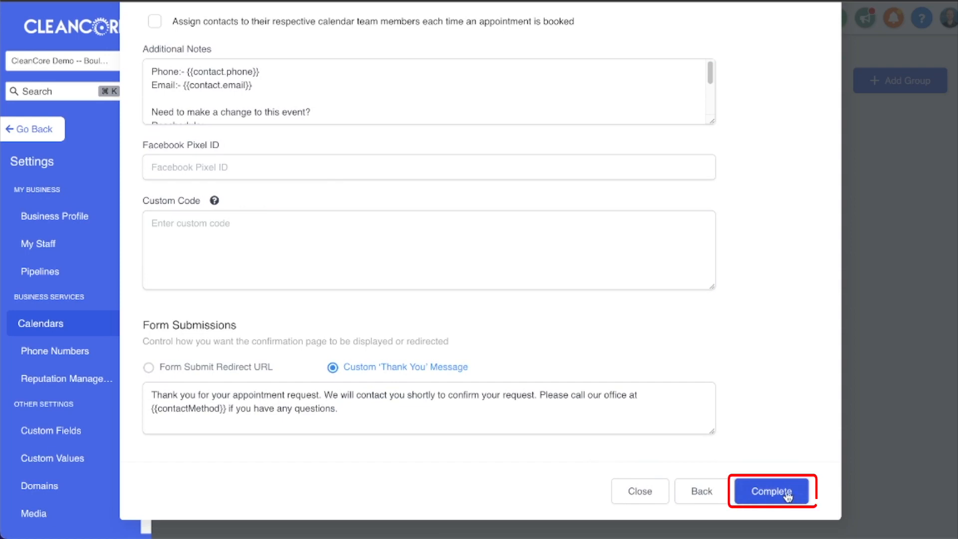
left_click(771, 490)
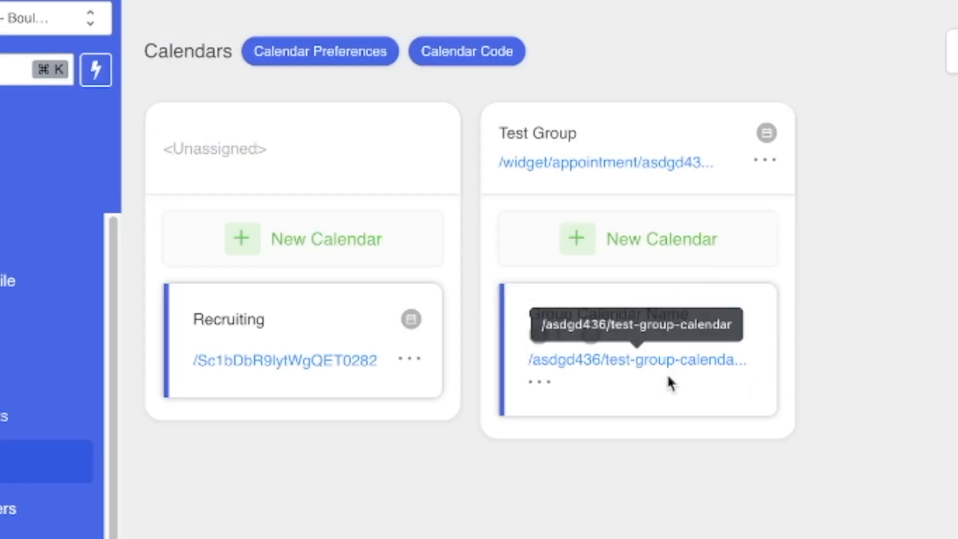
mouse_move(587, 345)
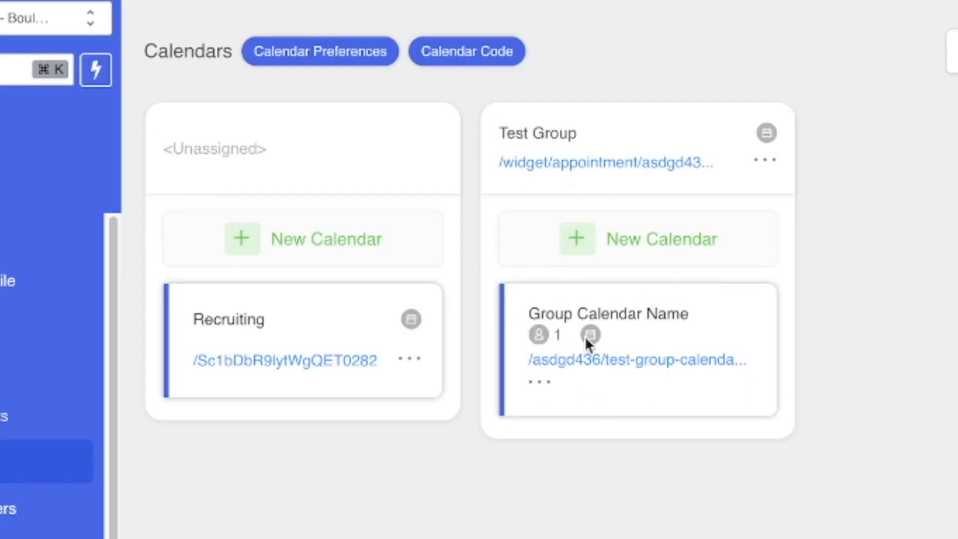
left_click(590, 334)
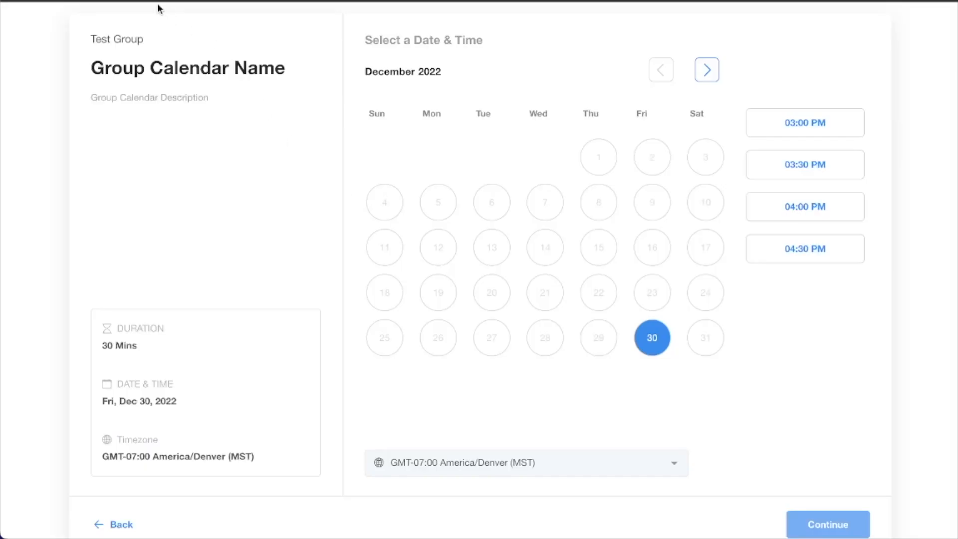
mouse_move(130, 447)
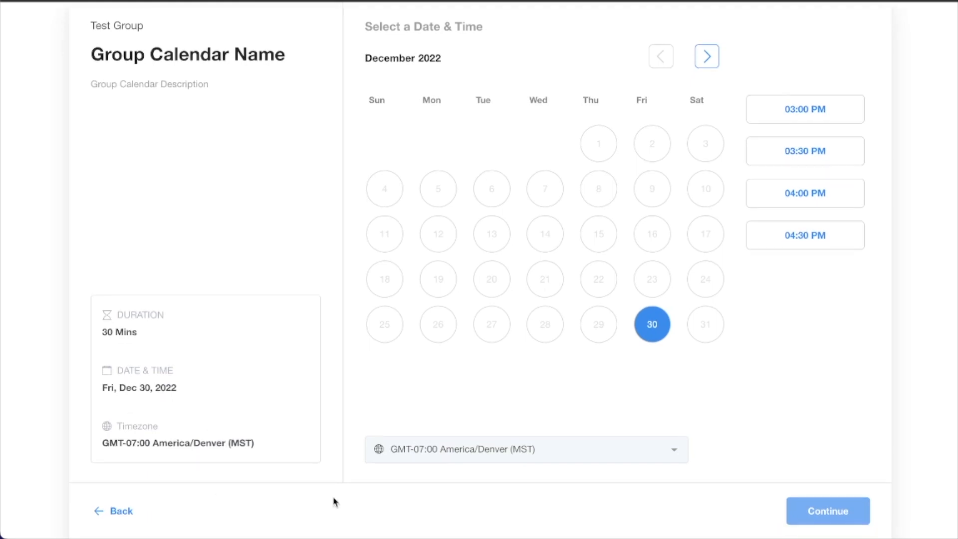
mouse_move(177, 29)
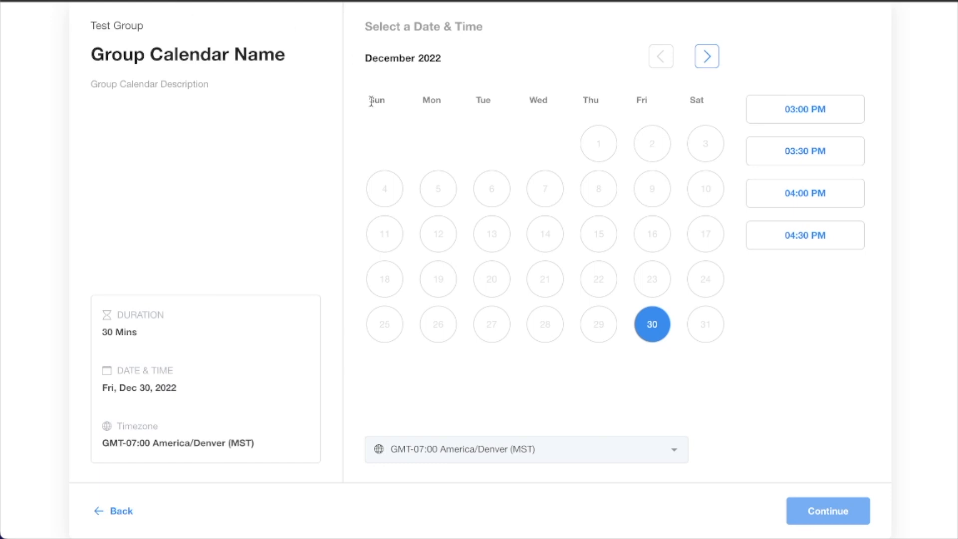
mouse_move(468, 346)
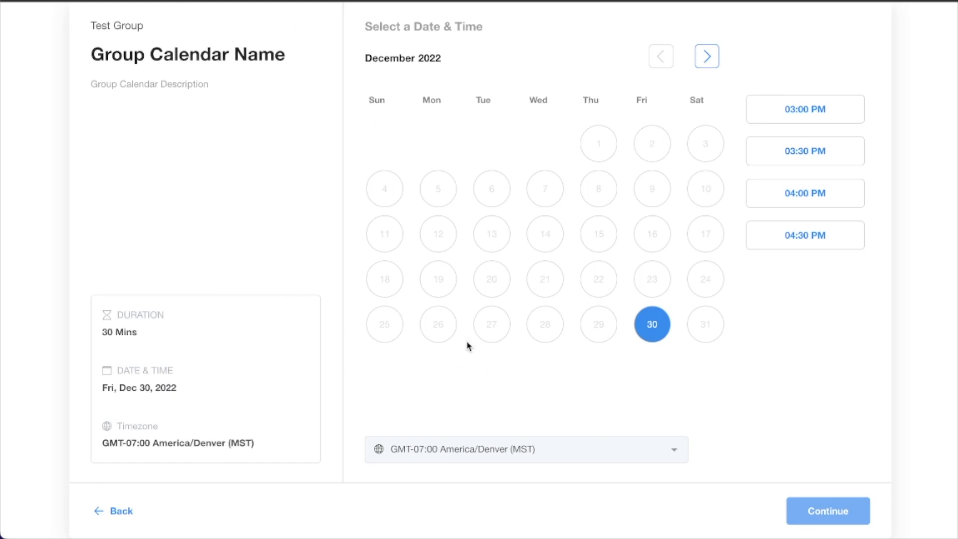
mouse_move(587, 63)
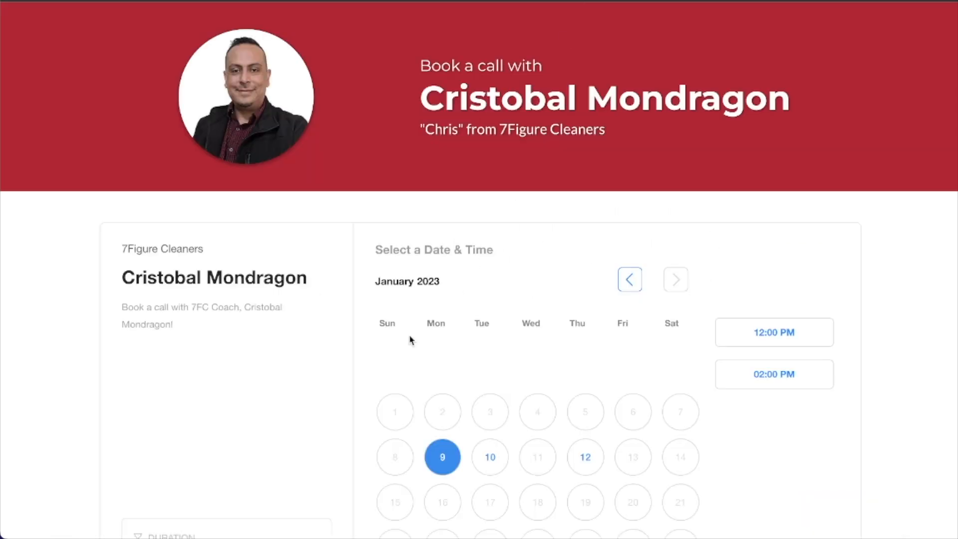
mouse_move(282, 188)
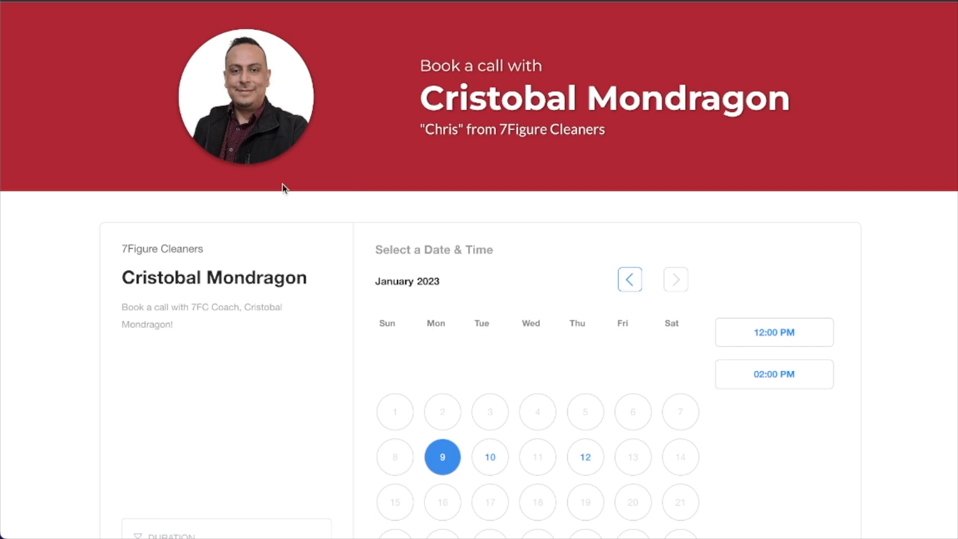
scroll("down", 3)
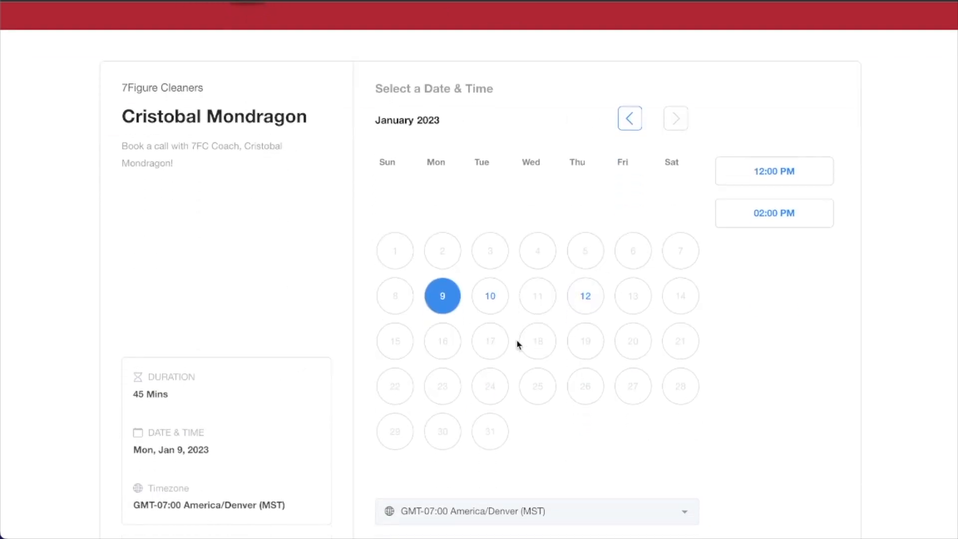
scroll("down", 3)
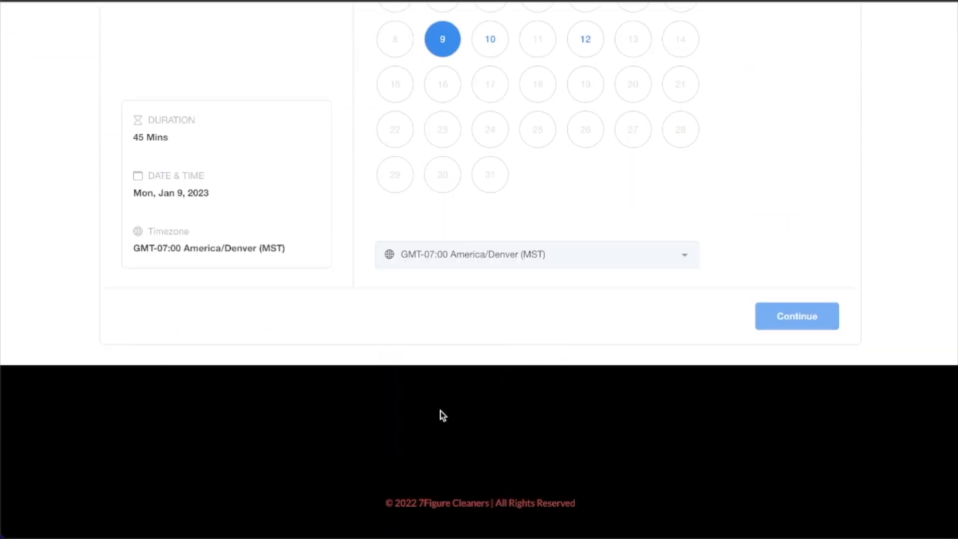
scroll("up", 3)
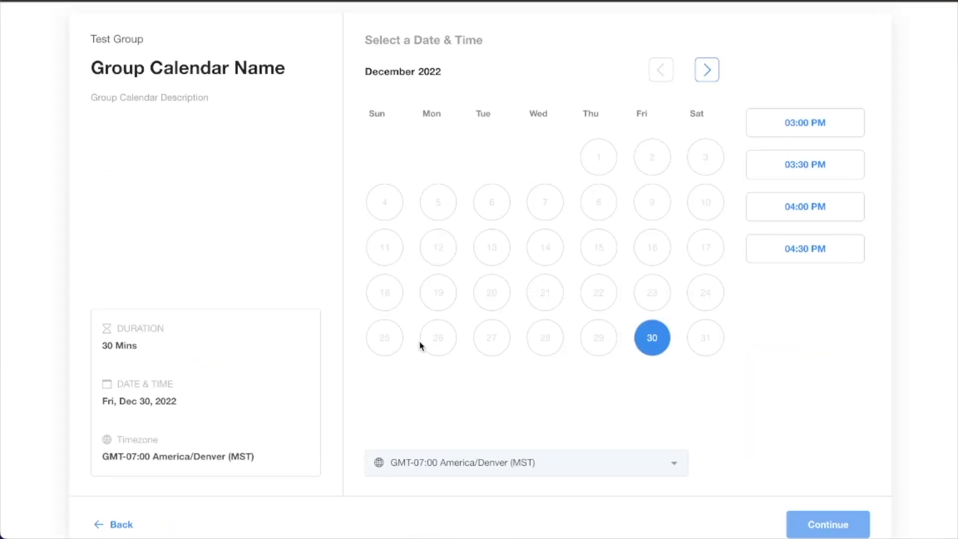
mouse_move(633, 285)
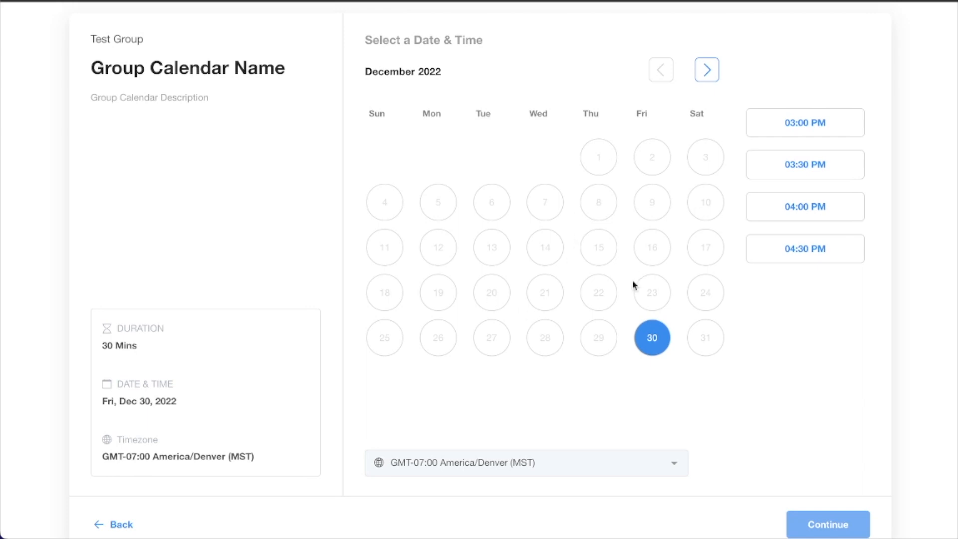
mouse_move(718, 225)
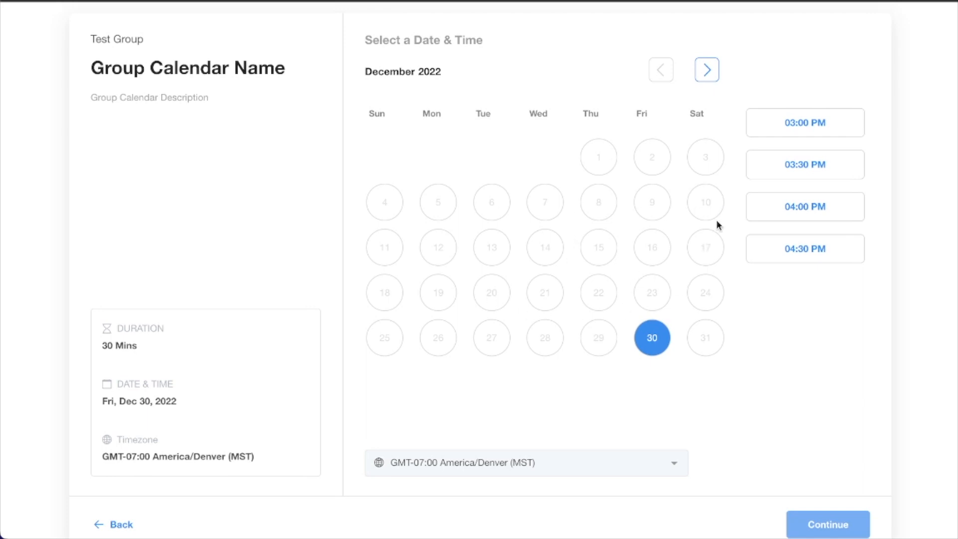
mouse_move(518, 256)
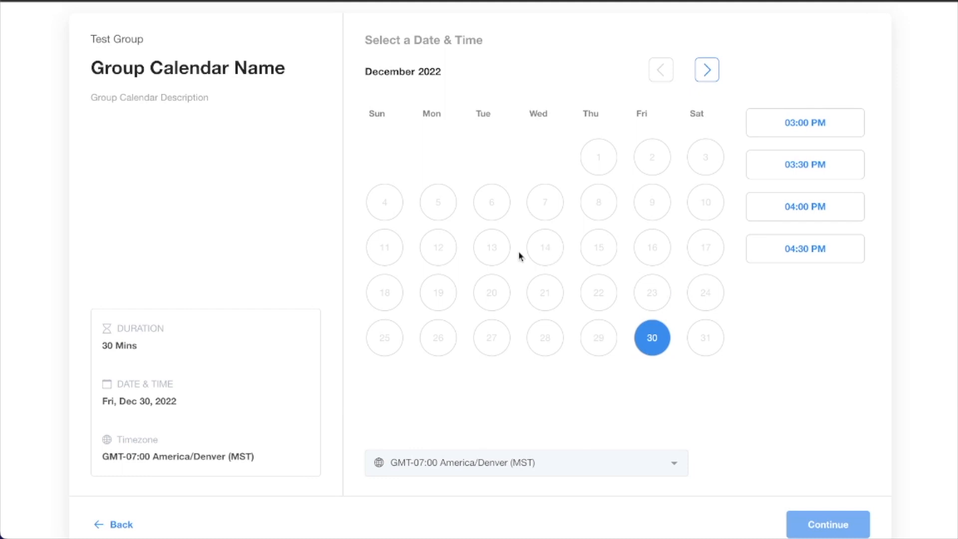
mouse_move(217, 107)
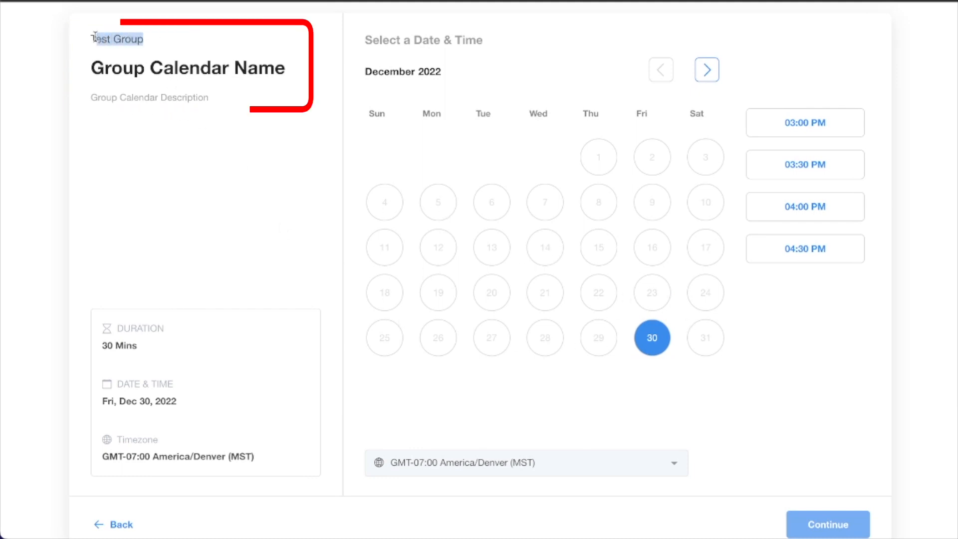
double_click(187, 68)
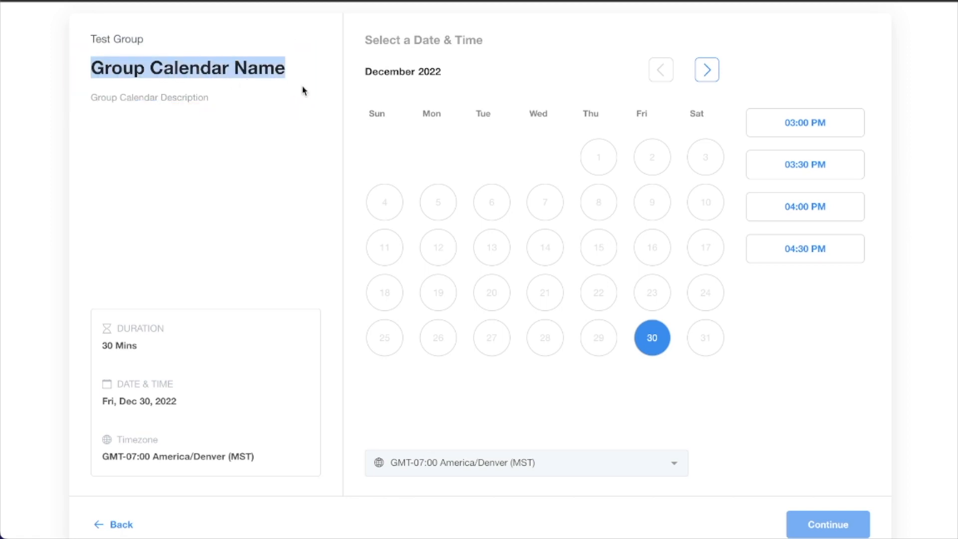
mouse_move(144, 45)
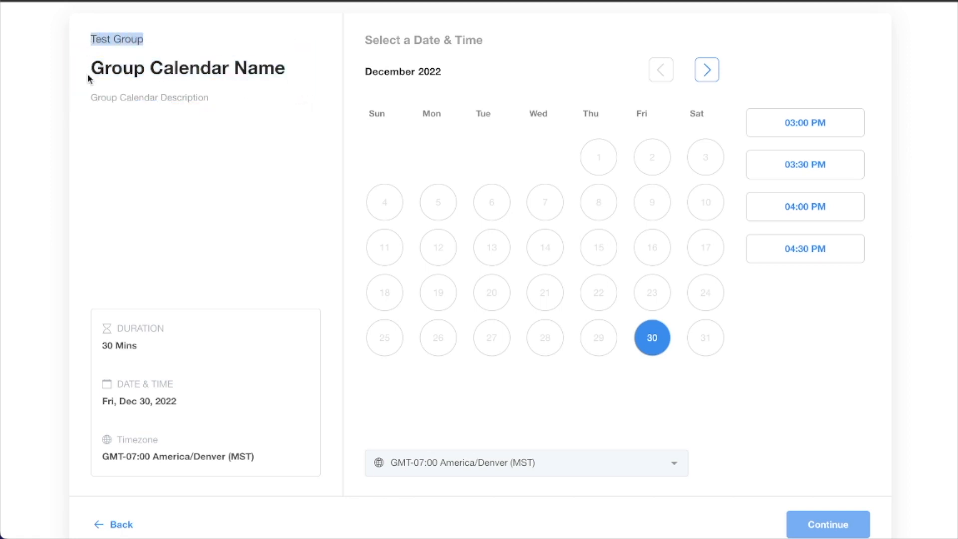
double_click(187, 68)
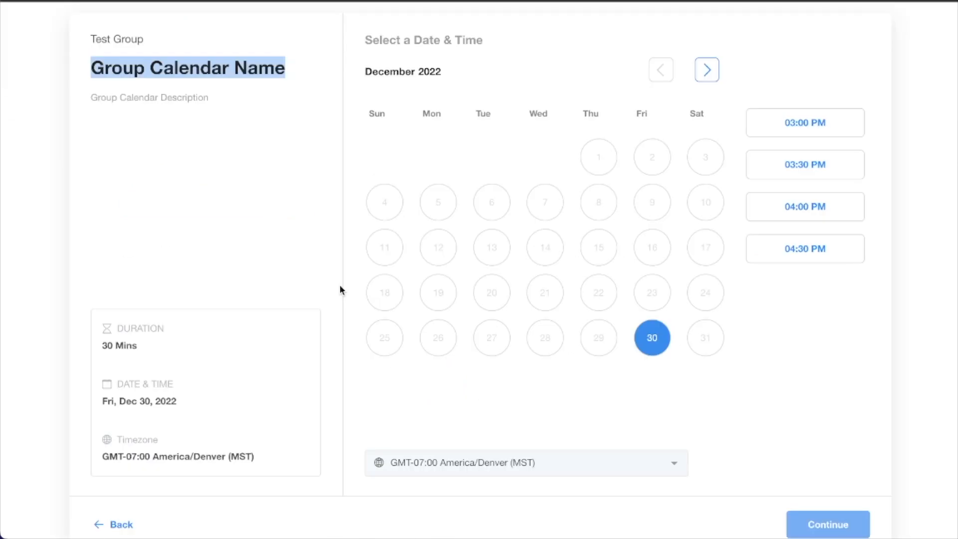
mouse_move(308, 286)
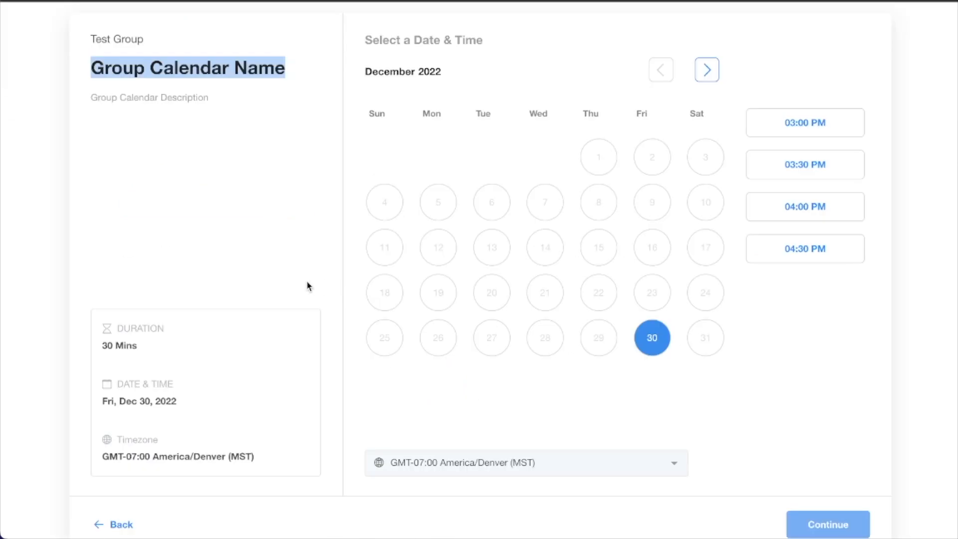